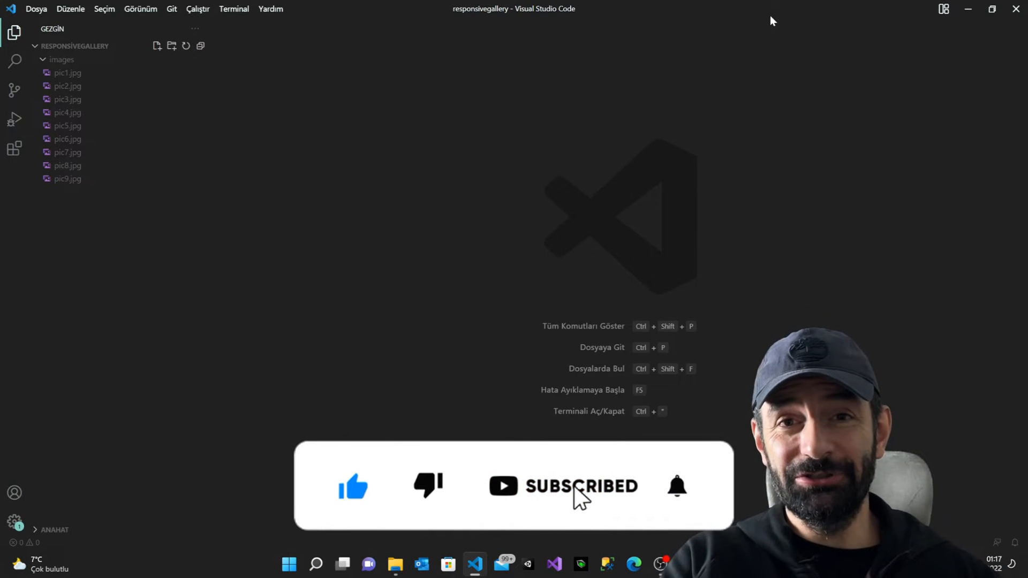
pyautogui.moveTo(678, 488)
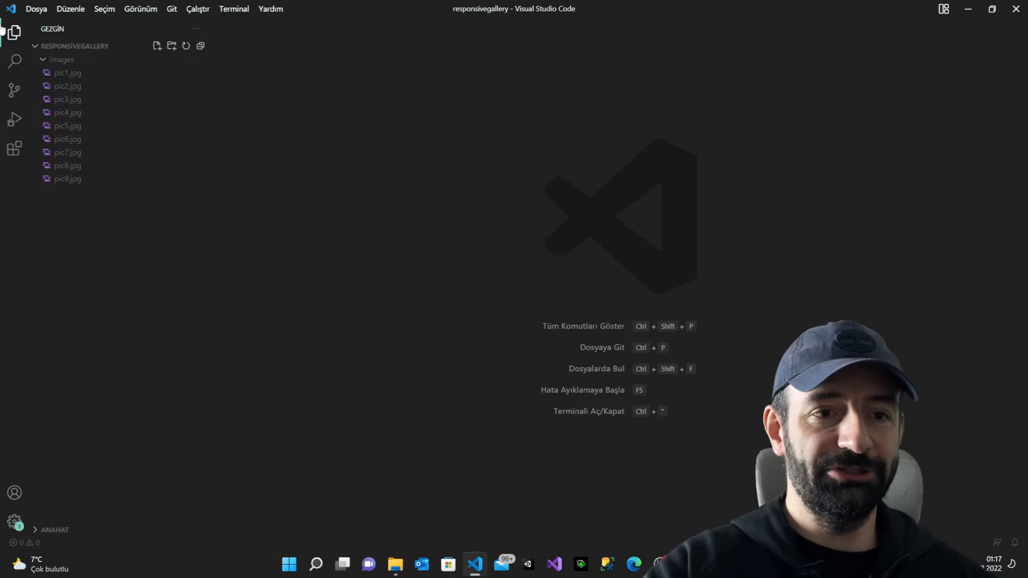
# - Preview pic2.jpg, pic3.jpg, pic4.jpg and another image, then close the previews
pyautogui.click(67, 86)
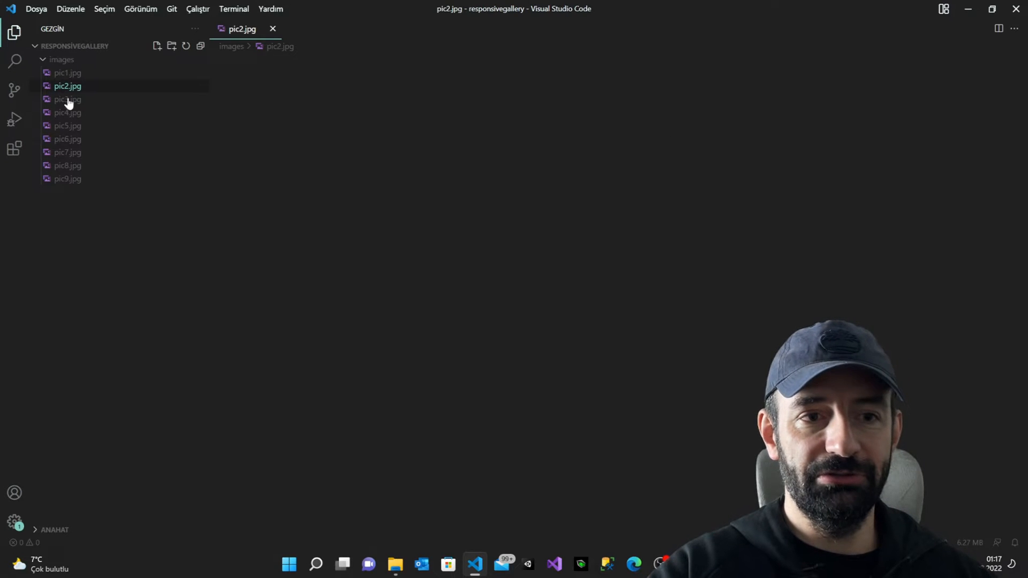
pyautogui.click(67, 100)
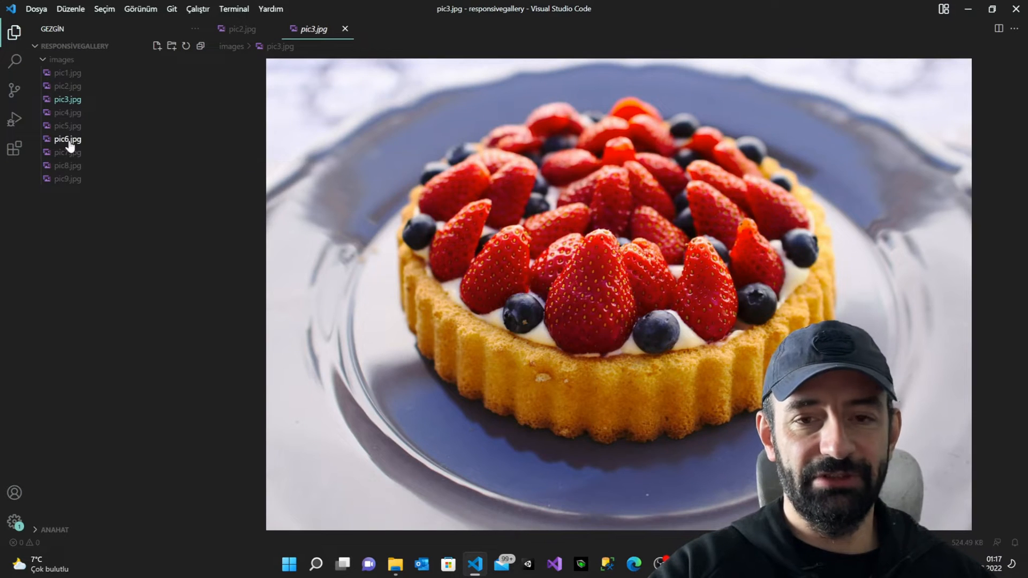
pyautogui.click(67, 165)
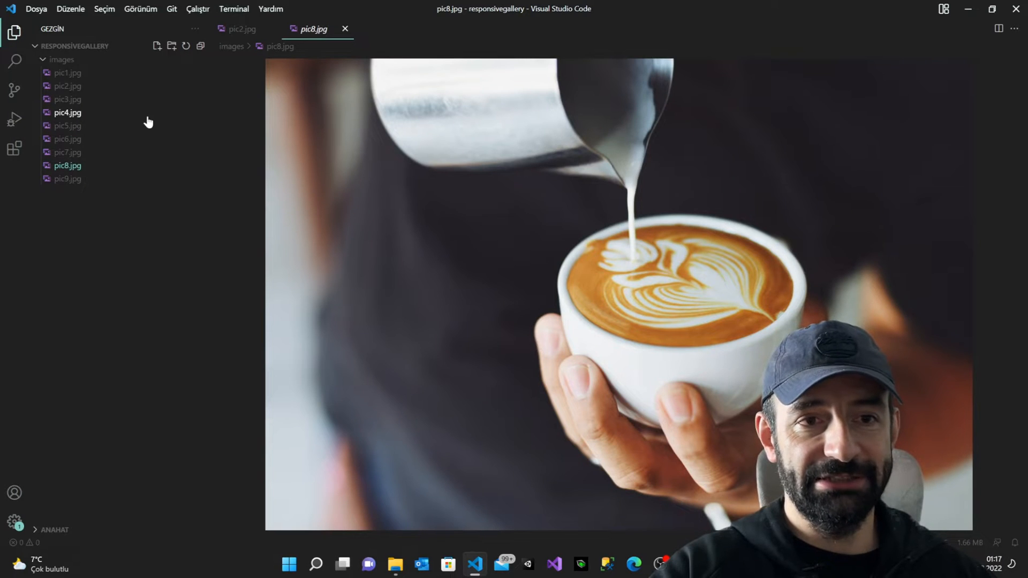
pyautogui.click(67, 111)
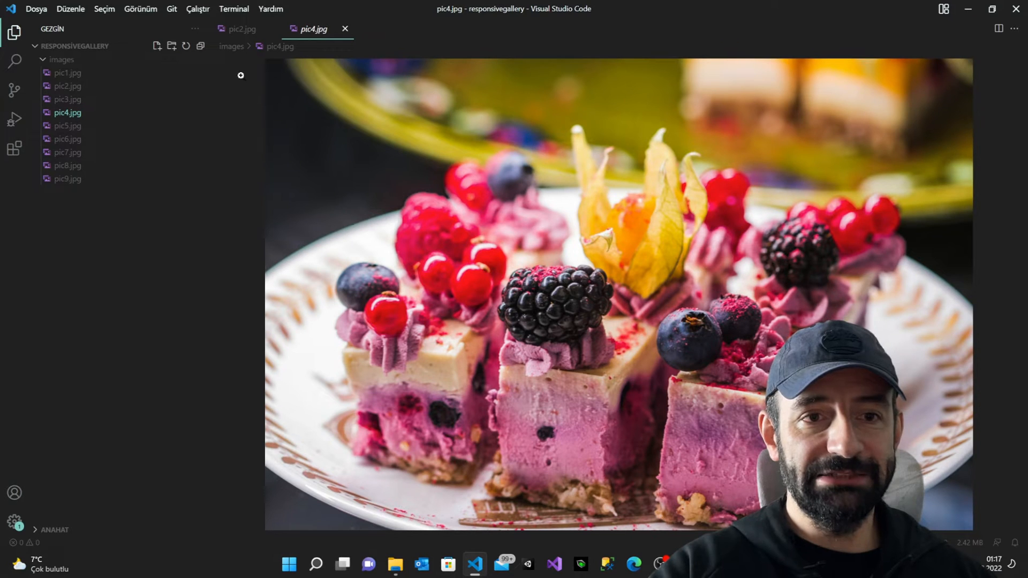
pyautogui.click(345, 29)
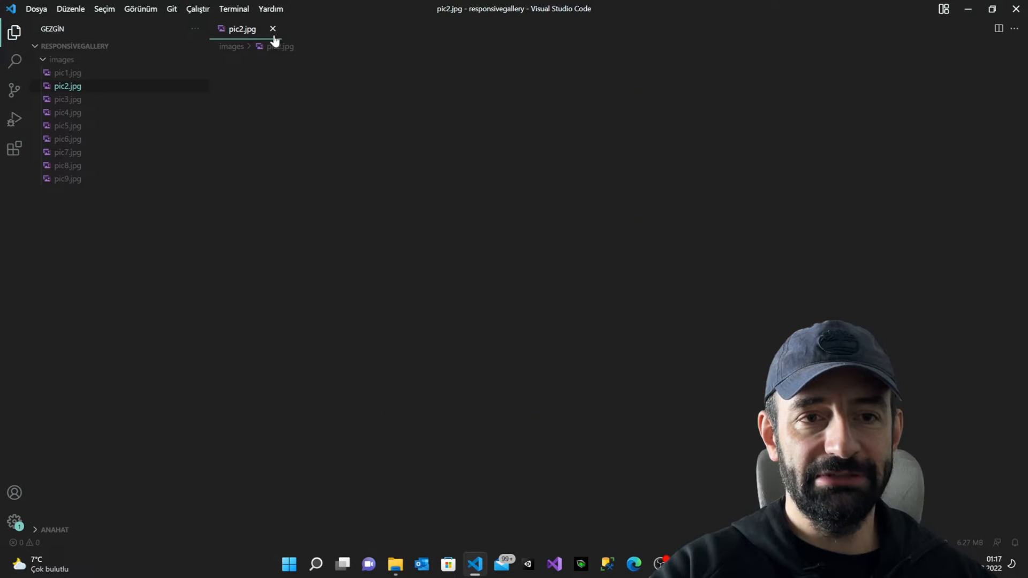
pyautogui.click(272, 29)
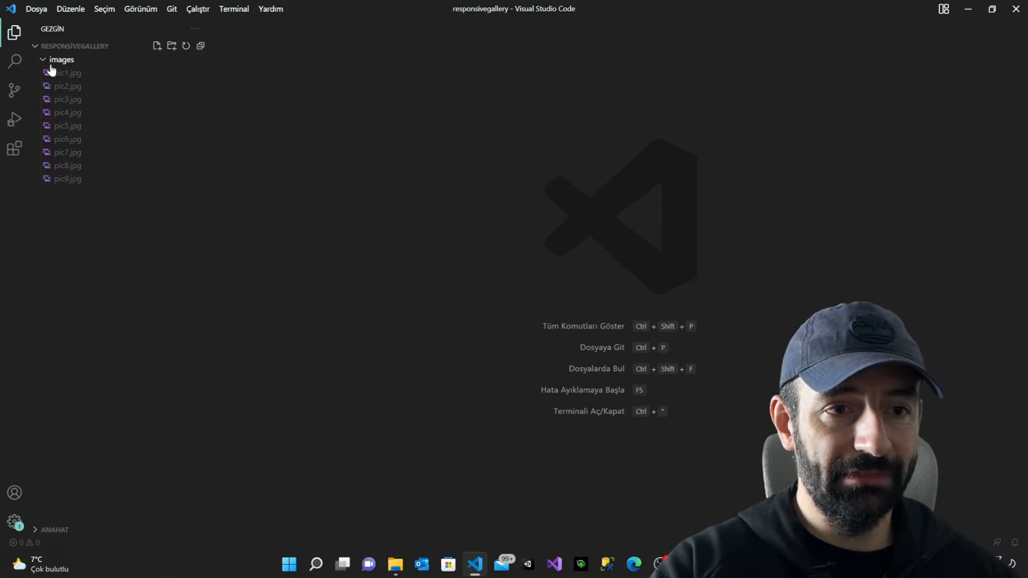
# - Collapse the images folder and create index.html and style.css in the project root
pyautogui.click(61, 59)
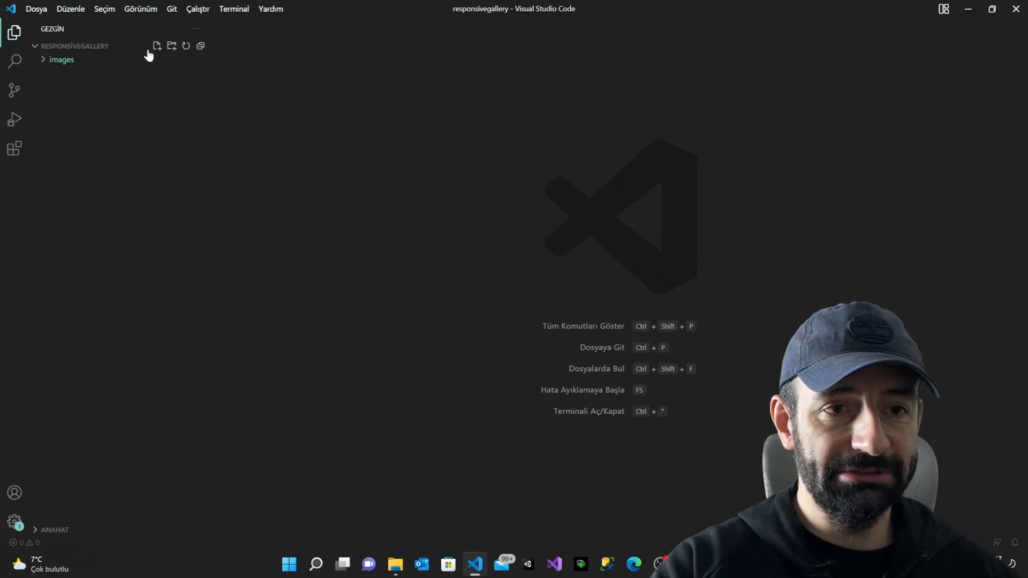
pyautogui.click(157, 46)
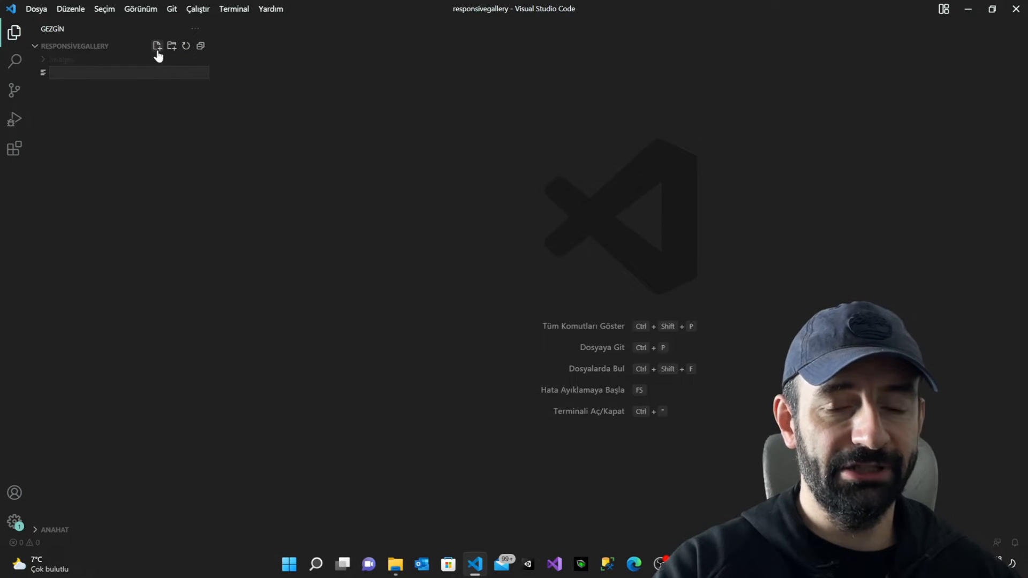
pyautogui.write('inxdex.')
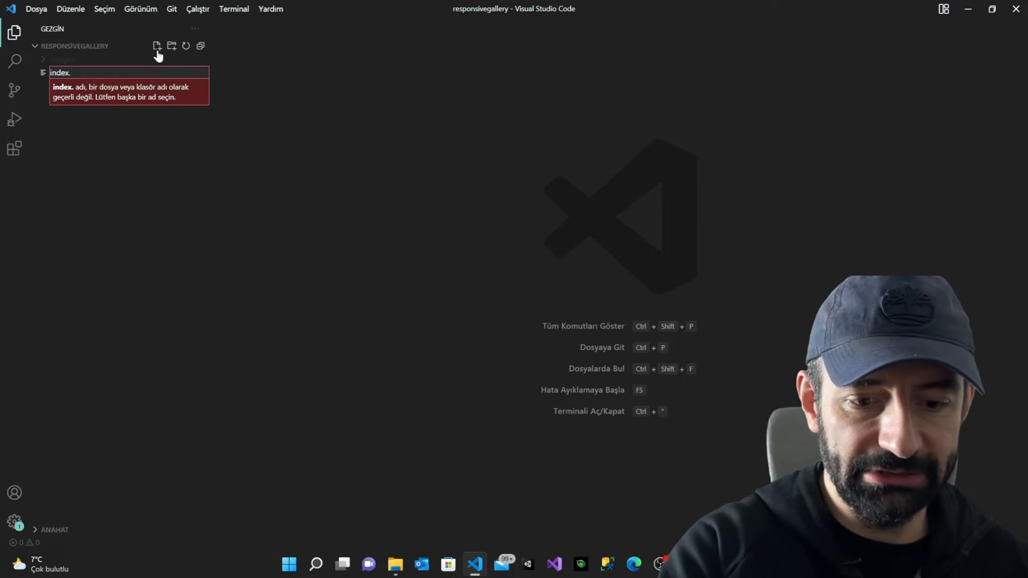
pyautogui.write('htm')
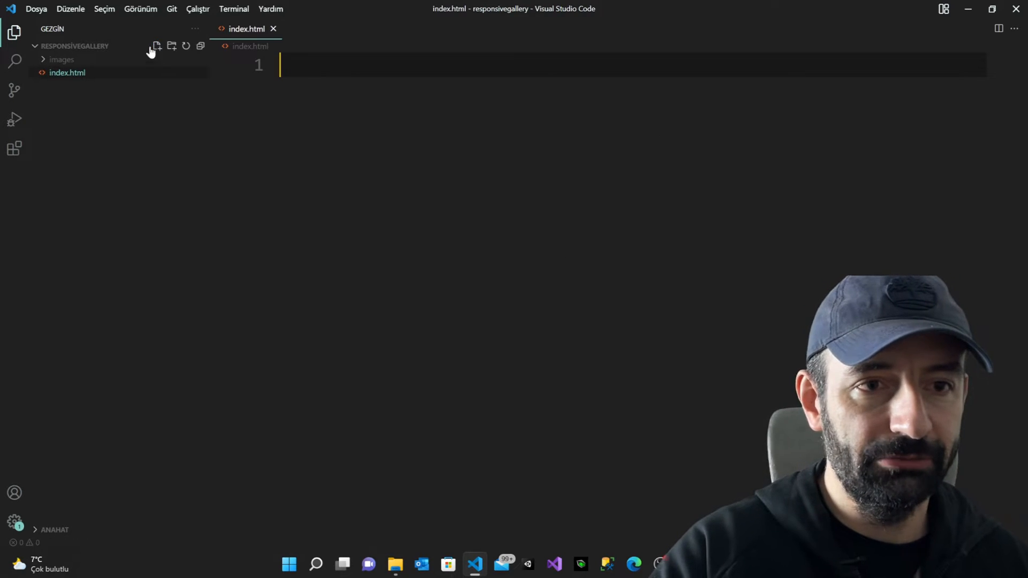
pyautogui.write('sty')
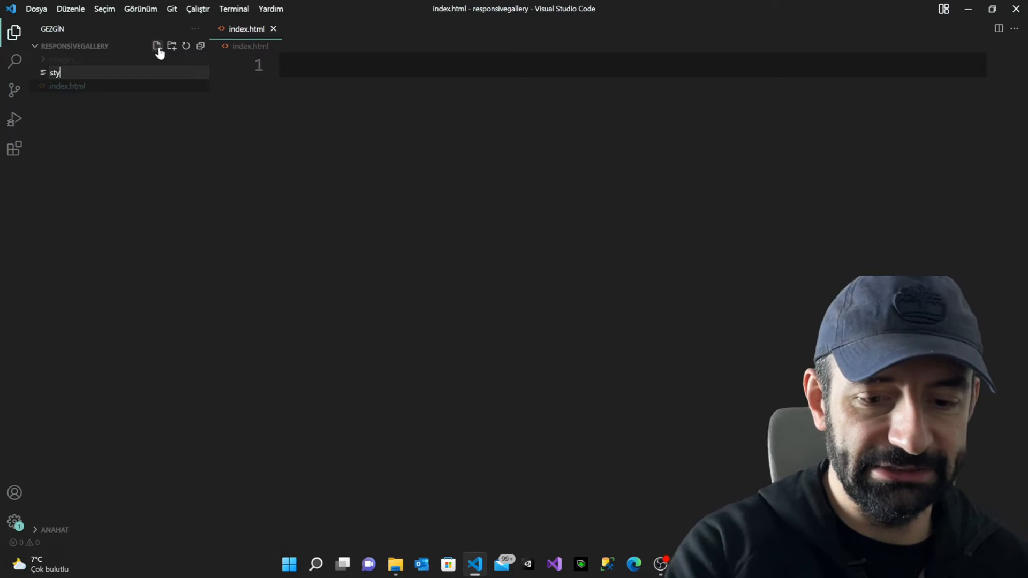
pyautogui.write('e.')
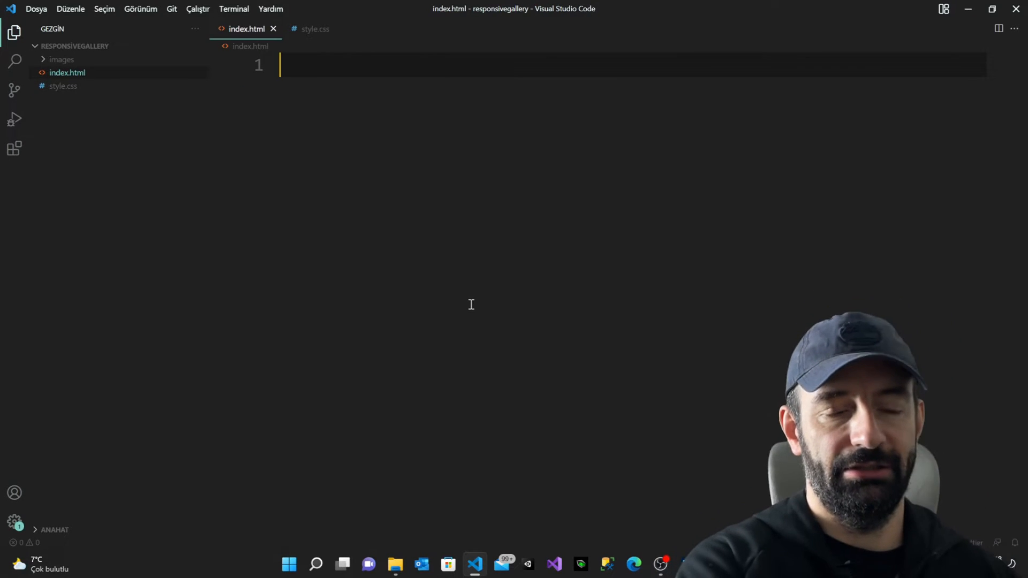
# - Generate the HTML boilerplate and link ./style.css in the head
pyautogui.write('!DOCTYPE html>')
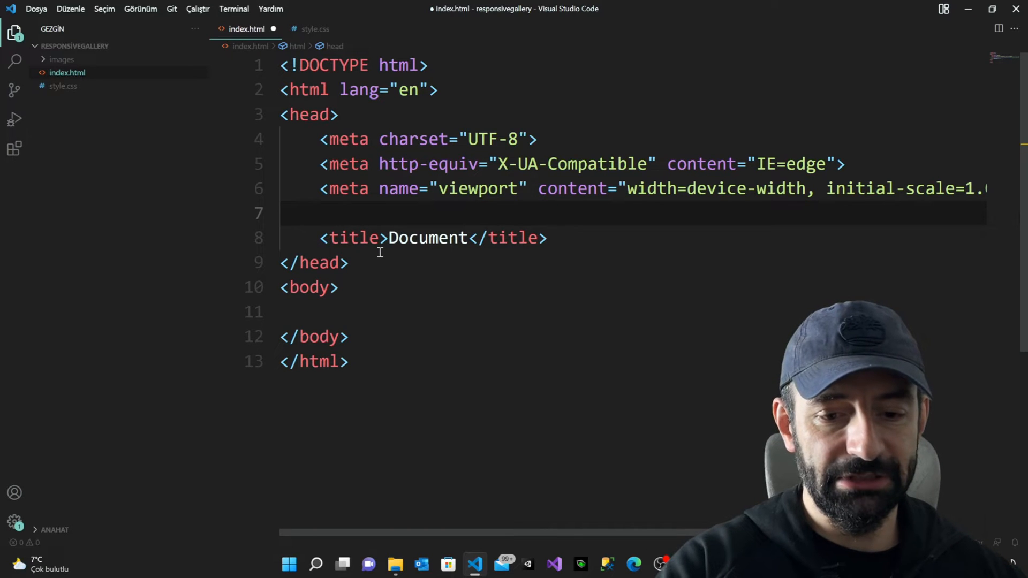
pyautogui.write('link rel="stylesheet" href="style.css">')
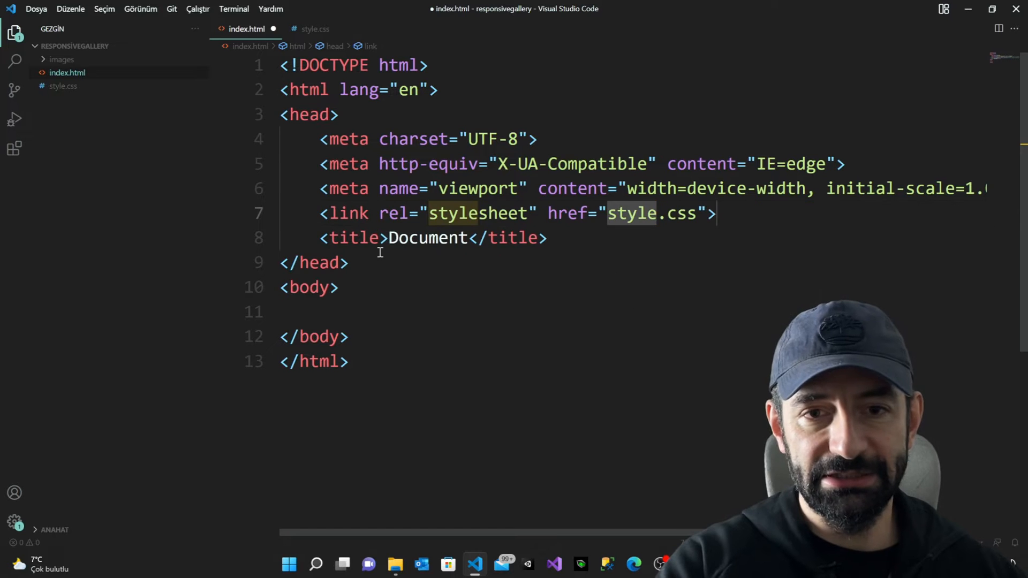
pyautogui.write('.')
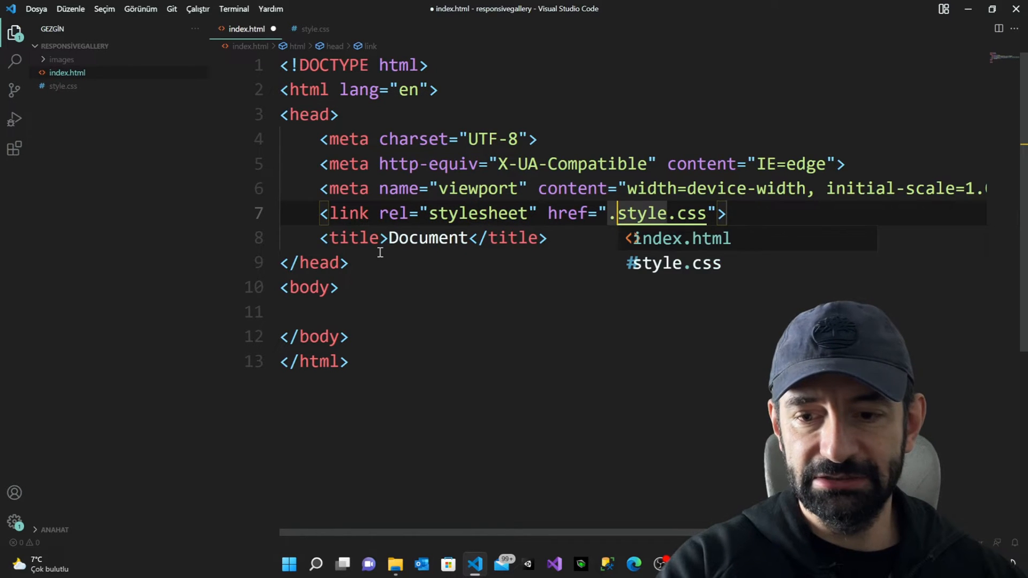
pyautogui.write('/')
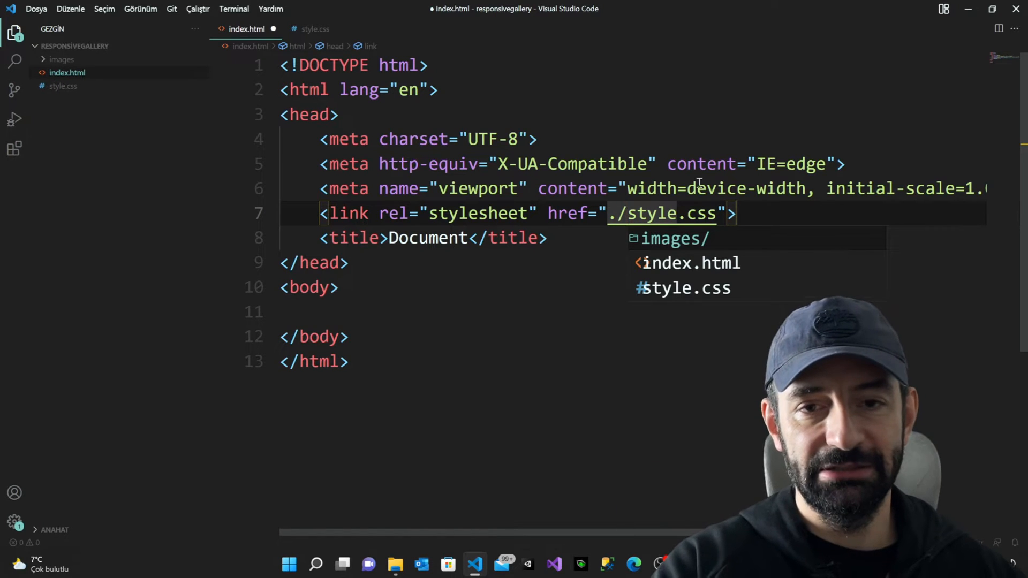
pyautogui.click(347, 312)
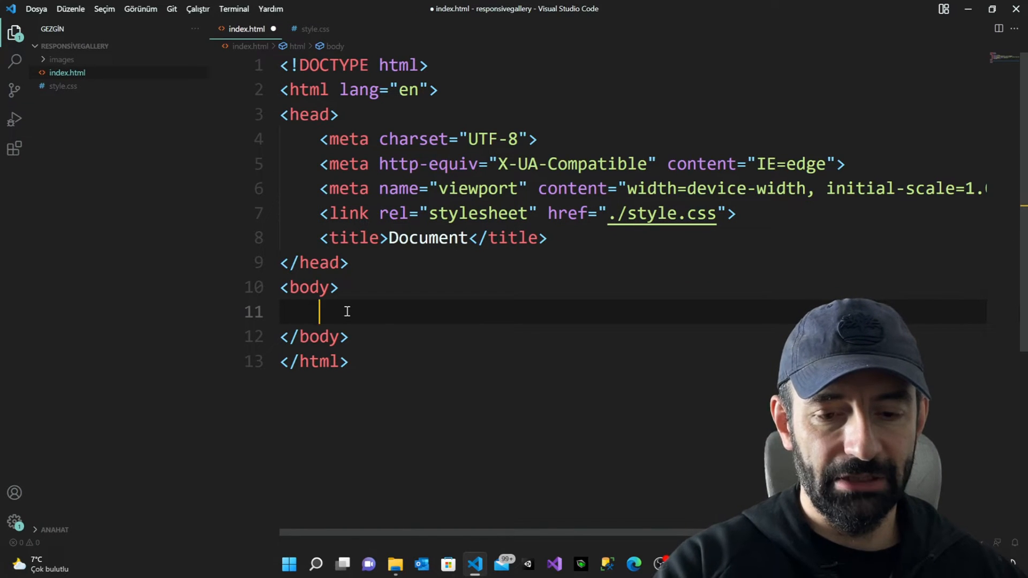
# - Add a .gallery div holding img tags with src ./images/pic1.jpg
pyautogui.write('.g')
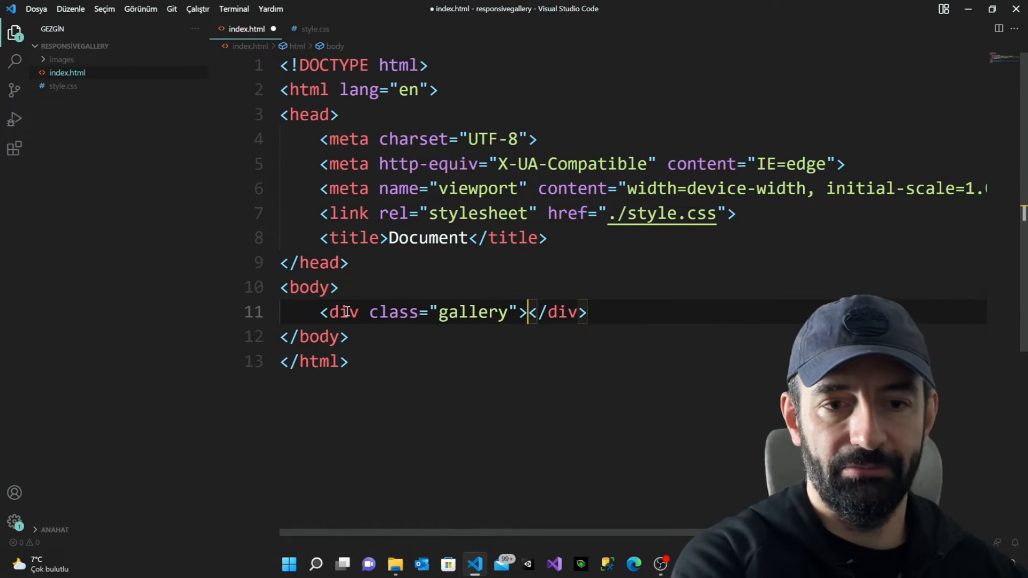
pyautogui.press('Enter')
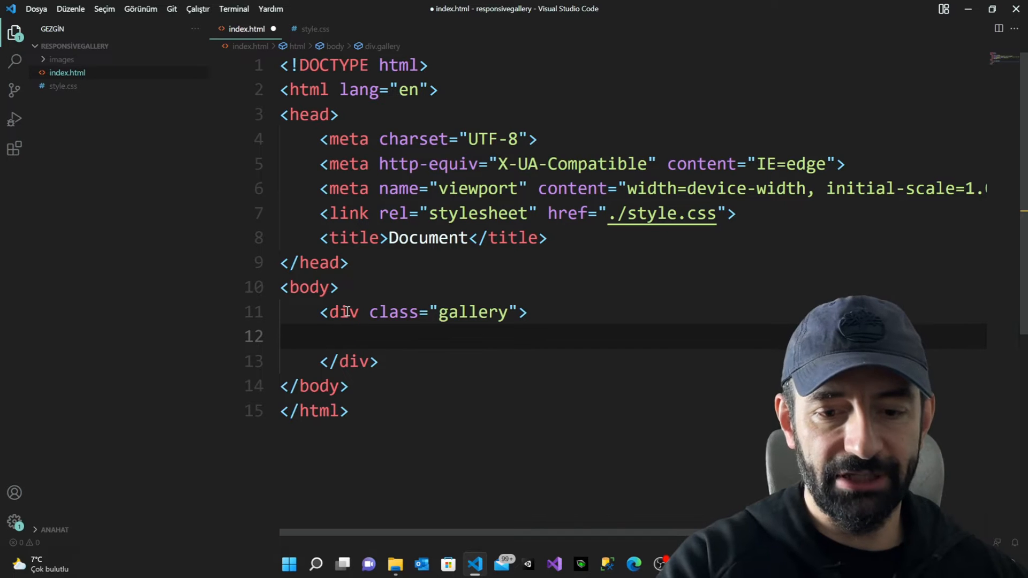
pyautogui.write('img src="./" alt="">')
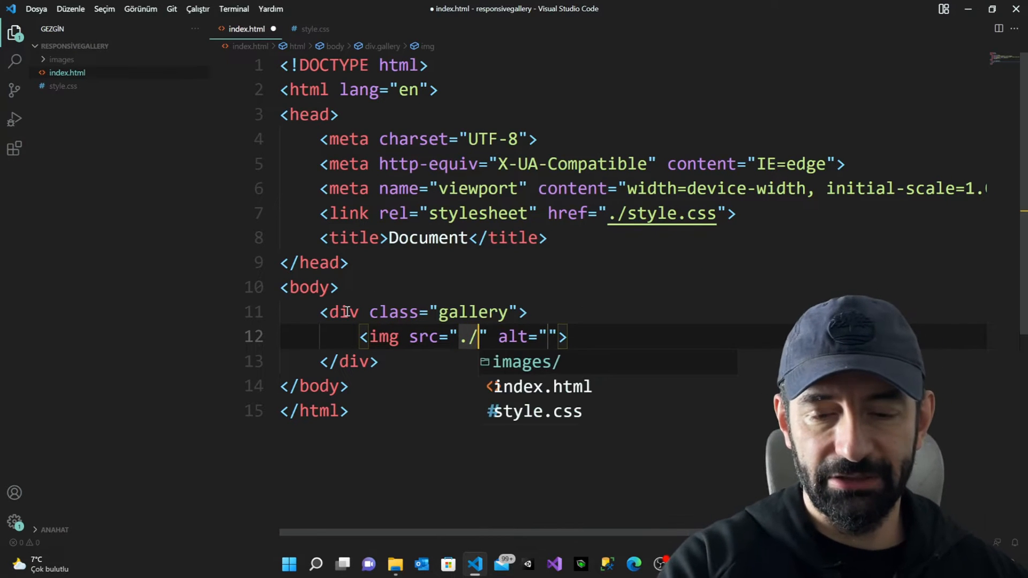
pyautogui.write('images/')
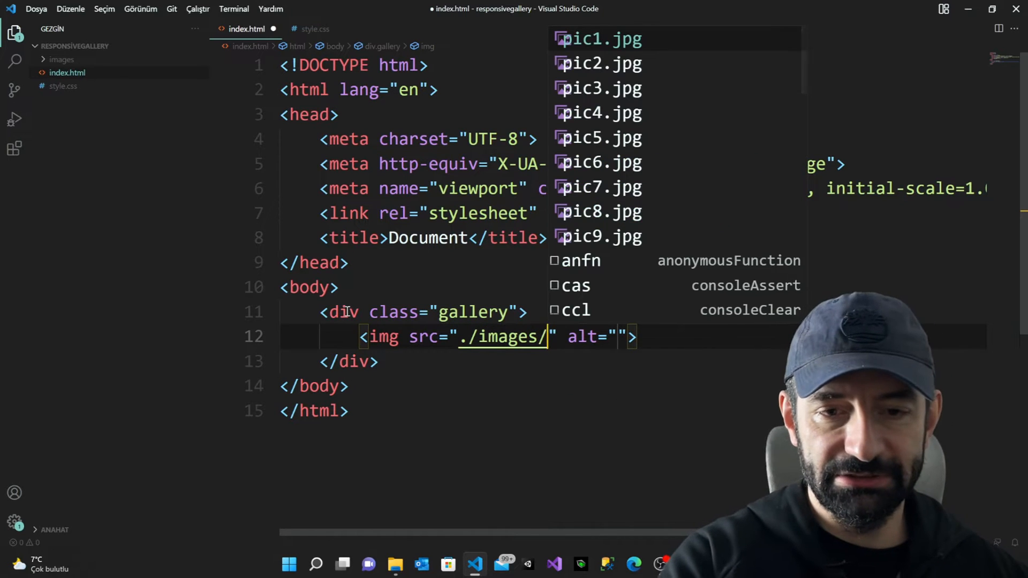
pyautogui.click(599, 38)
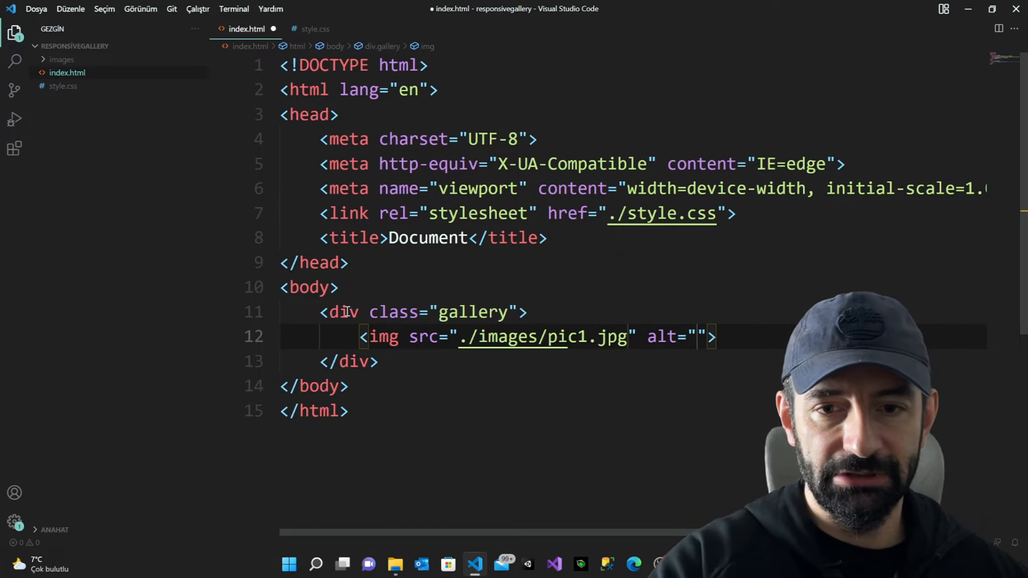
pyautogui.click(530, 312)
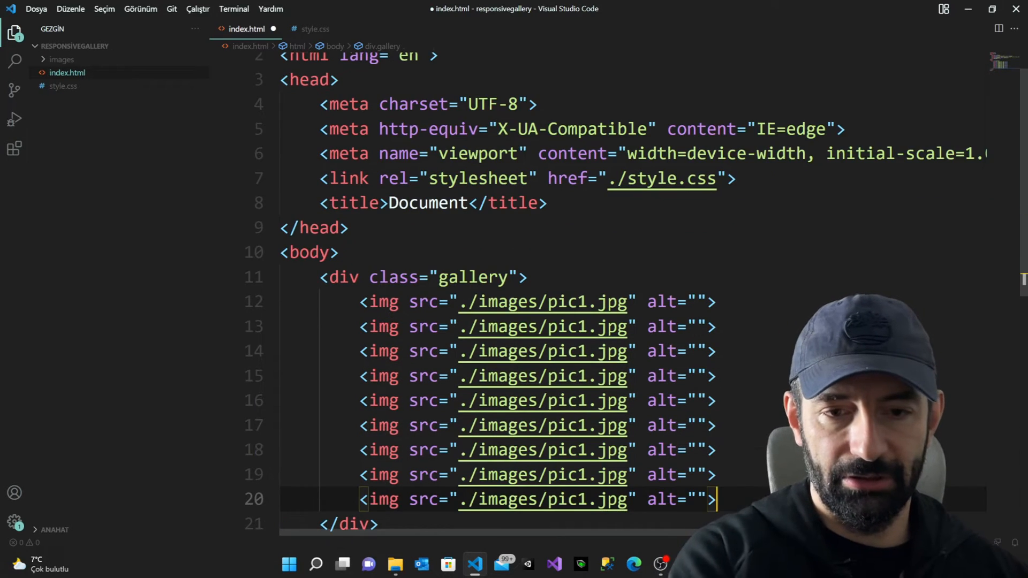
# - Renumber the img sources pic1.jpg through pic9.jpg and save index.html
pyautogui.scroll(-3)
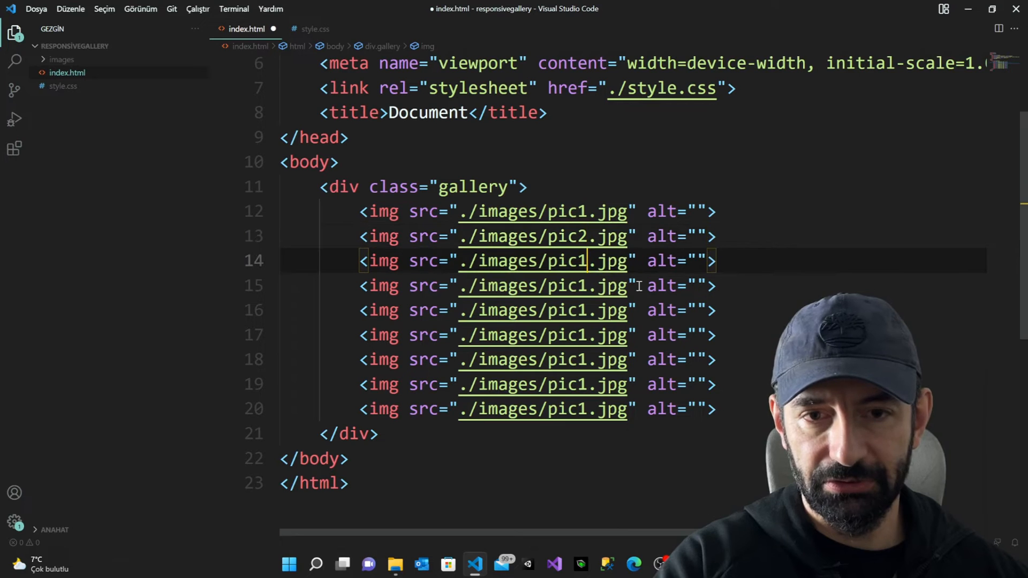
pyautogui.write('3')
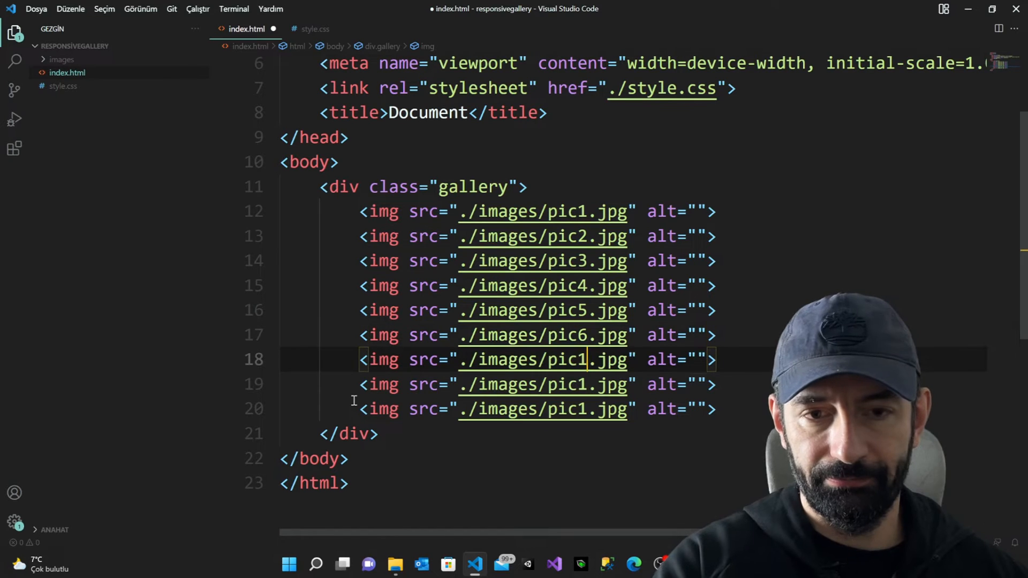
pyautogui.write('7')
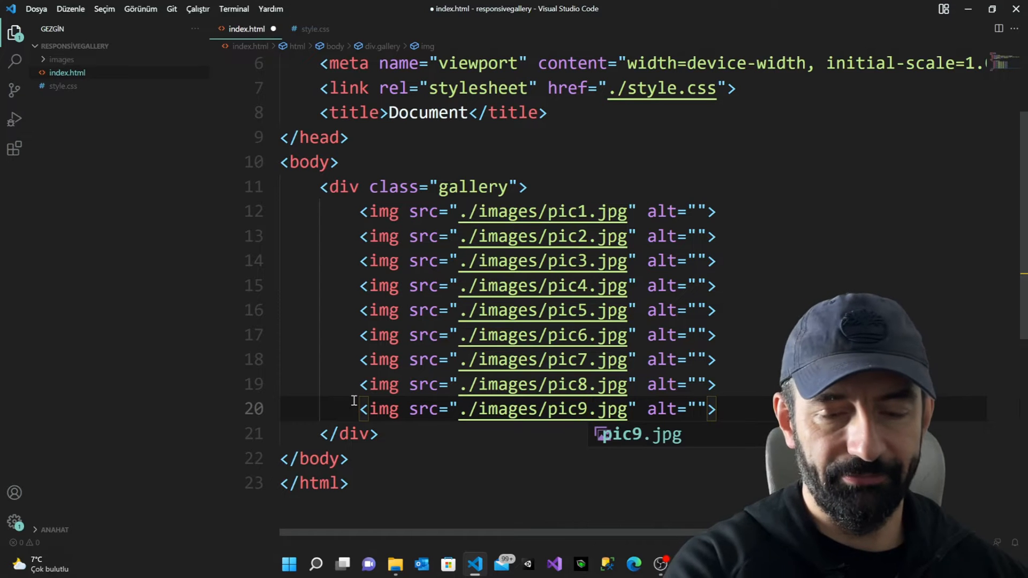
pyautogui.press('ctrl+s')
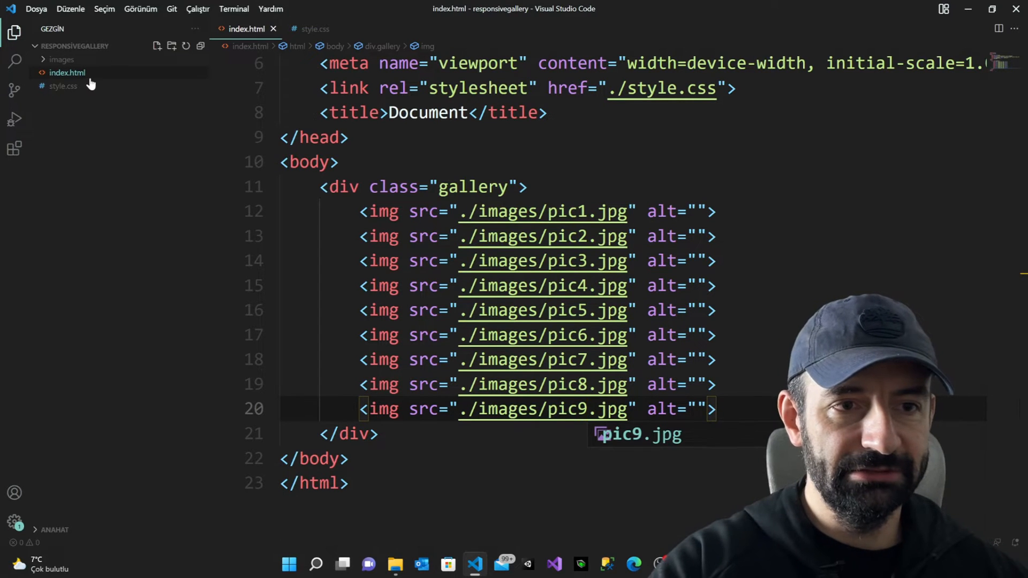
# - Open index.html with Live Server in Microsoft Edge
pyautogui.rightClick(67, 72)
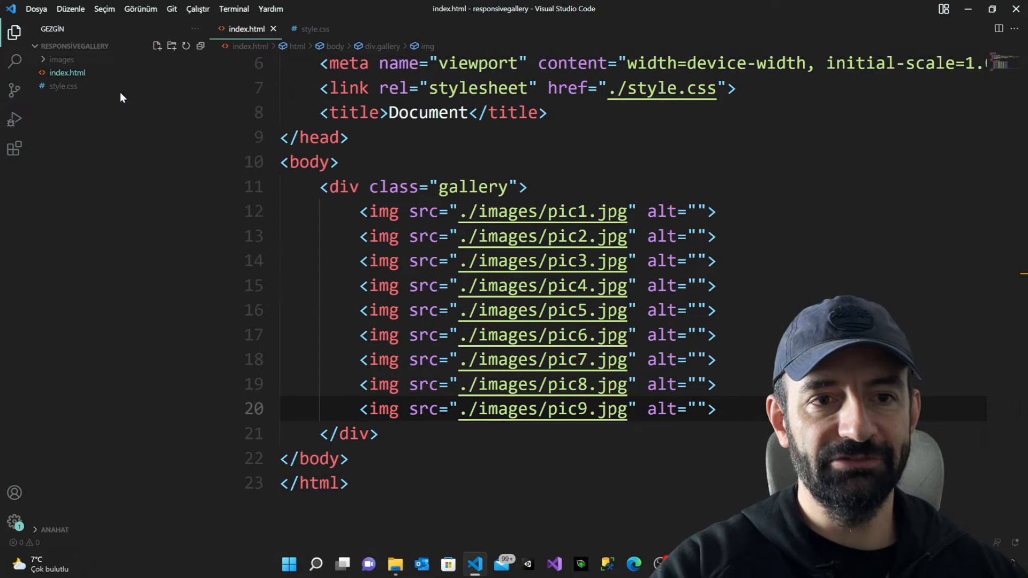
pyautogui.click(632, 563)
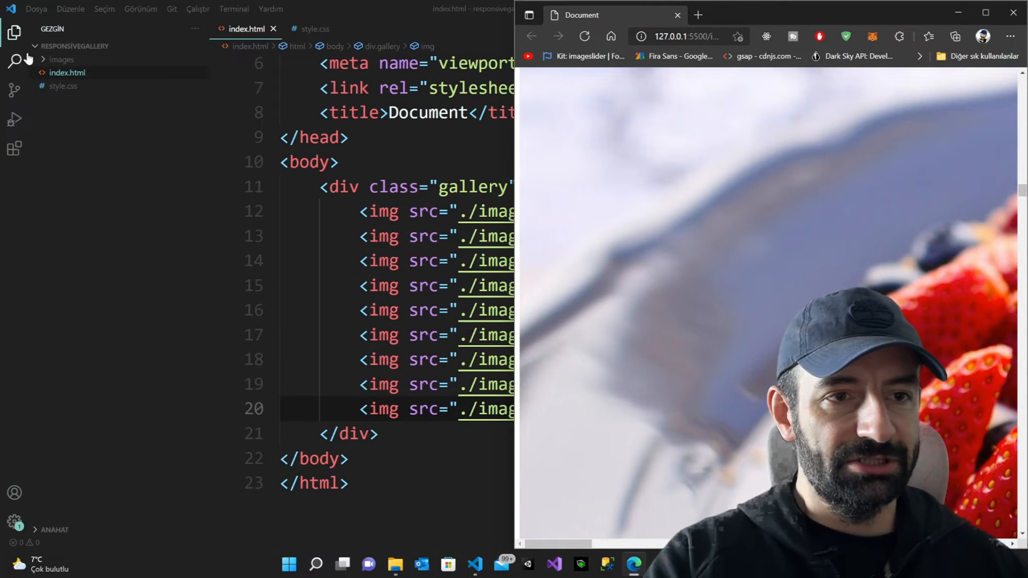
# - In style.css, add and save a * reset: margin 0, padding 0, box-sizing border-box
pyautogui.click(62, 86)
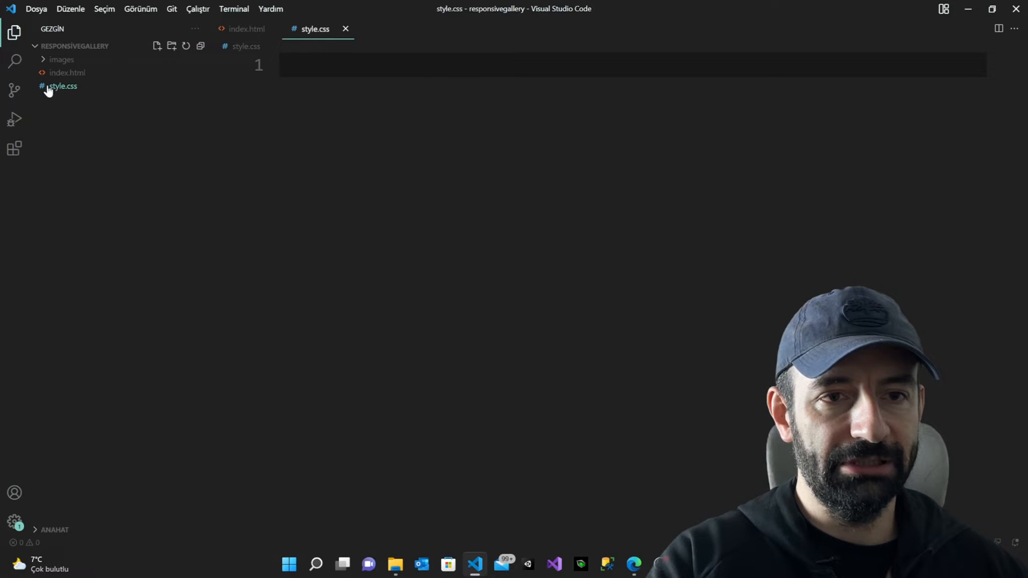
pyautogui.moveTo(164, 88)
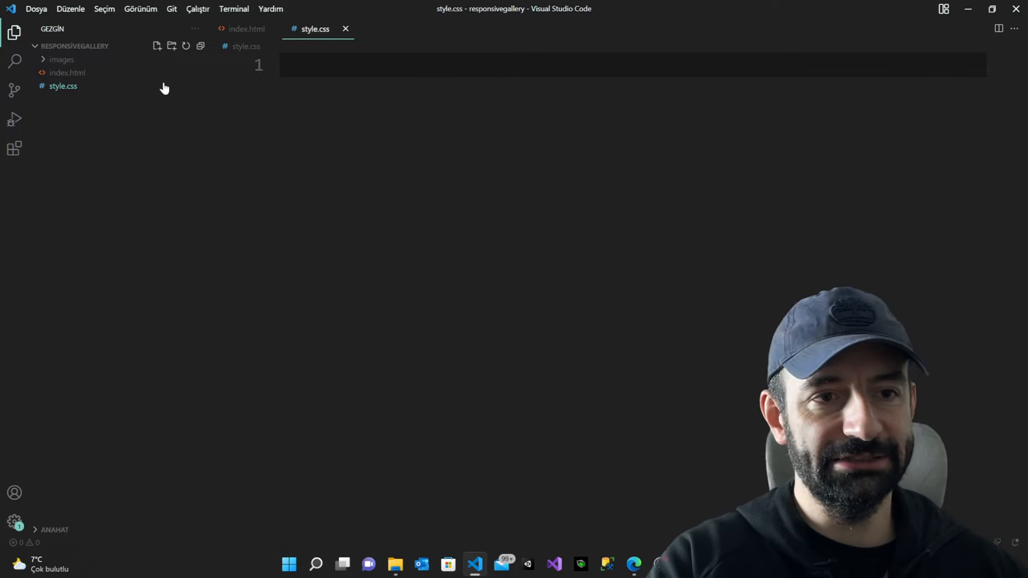
pyautogui.click(15, 32)
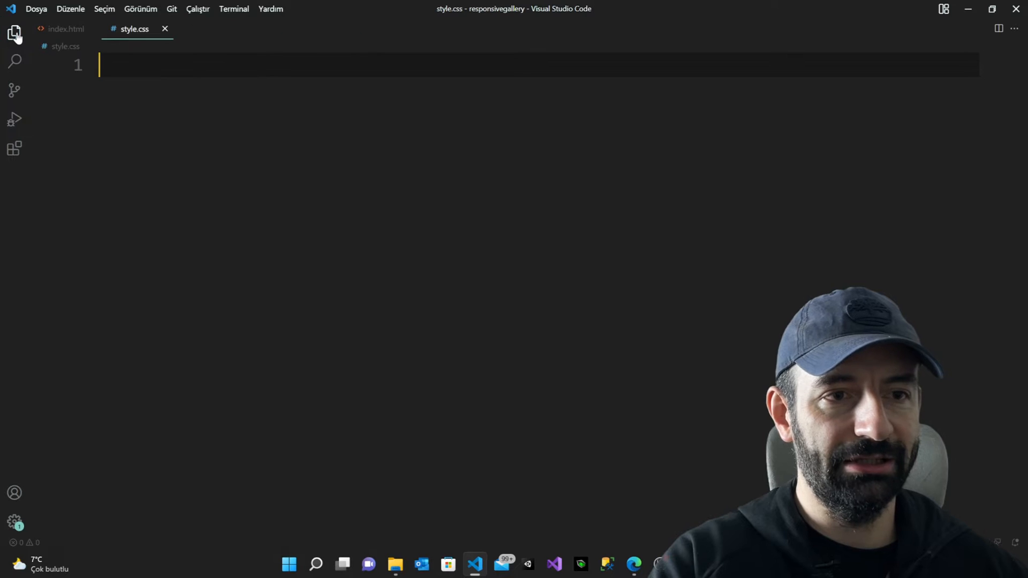
pyautogui.moveTo(252, 46)
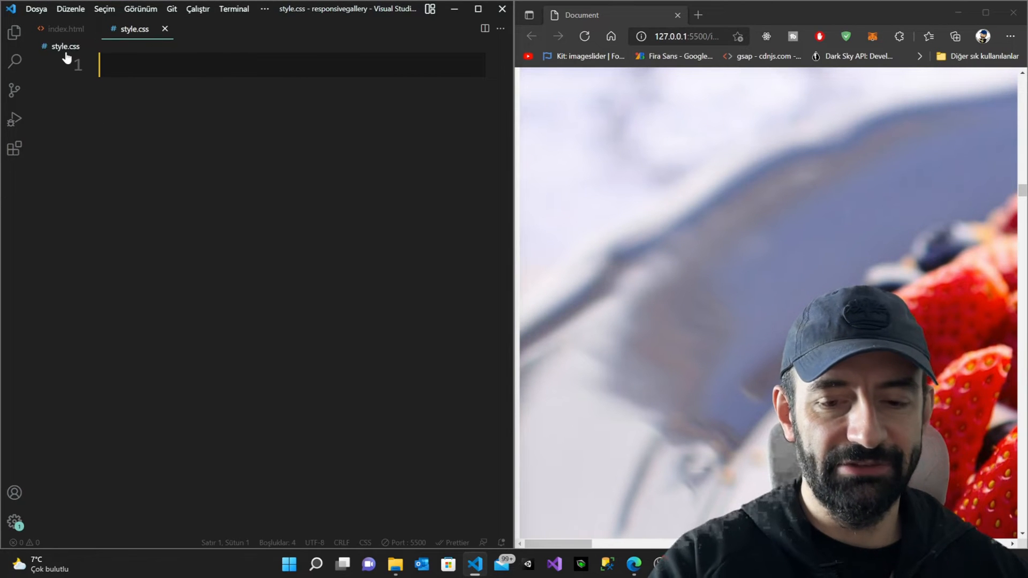
pyautogui.write('*')
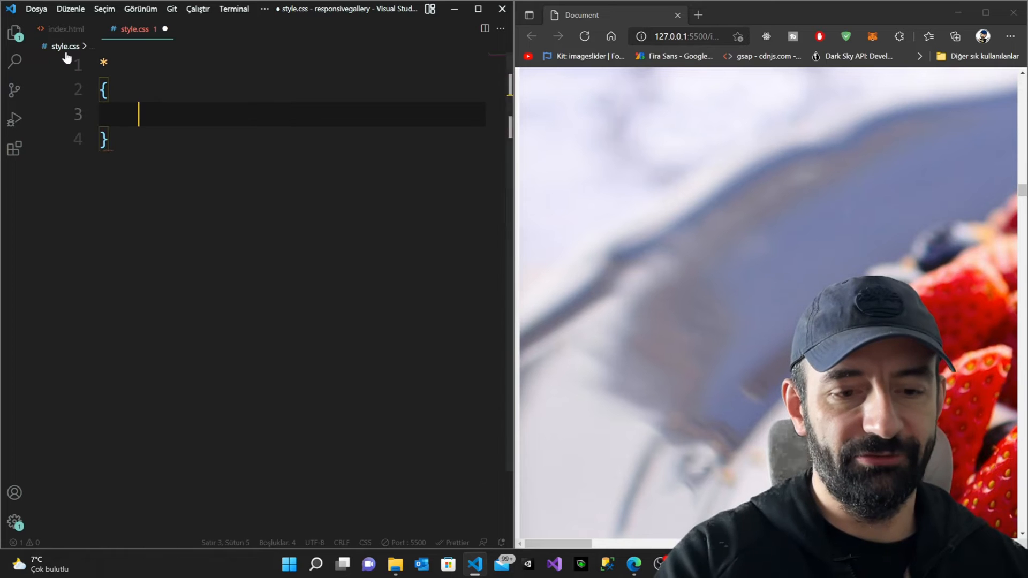
pyautogui.write('margin: 0;')
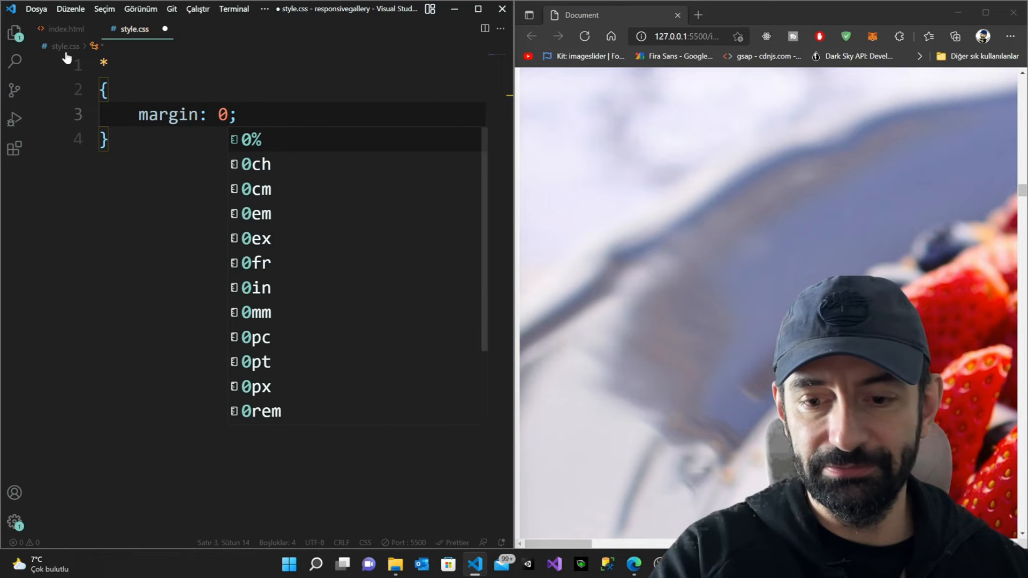
pyautogui.write('padding: 0;')
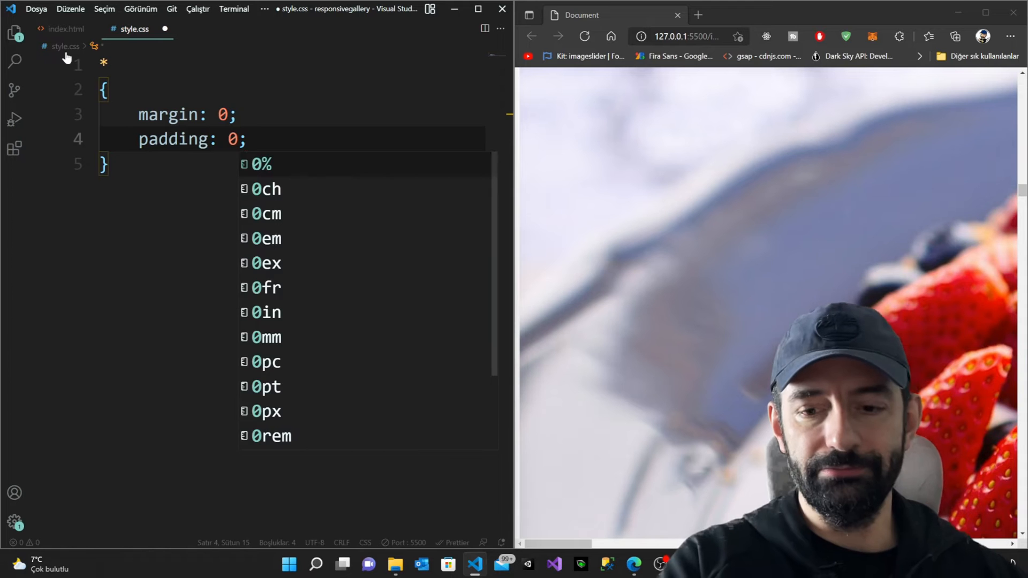
pyautogui.write('BOX')
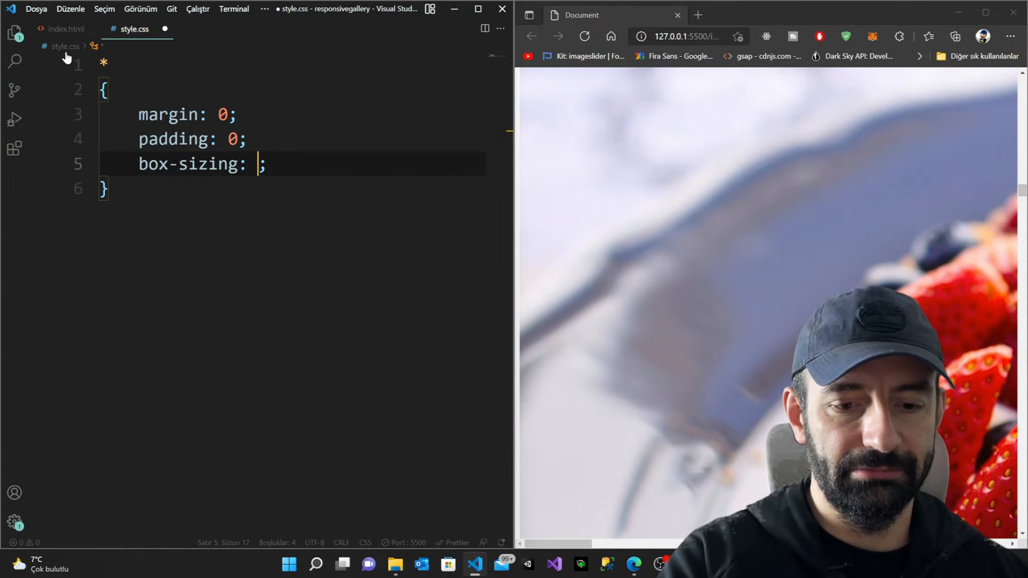
pyautogui.write('border-box')
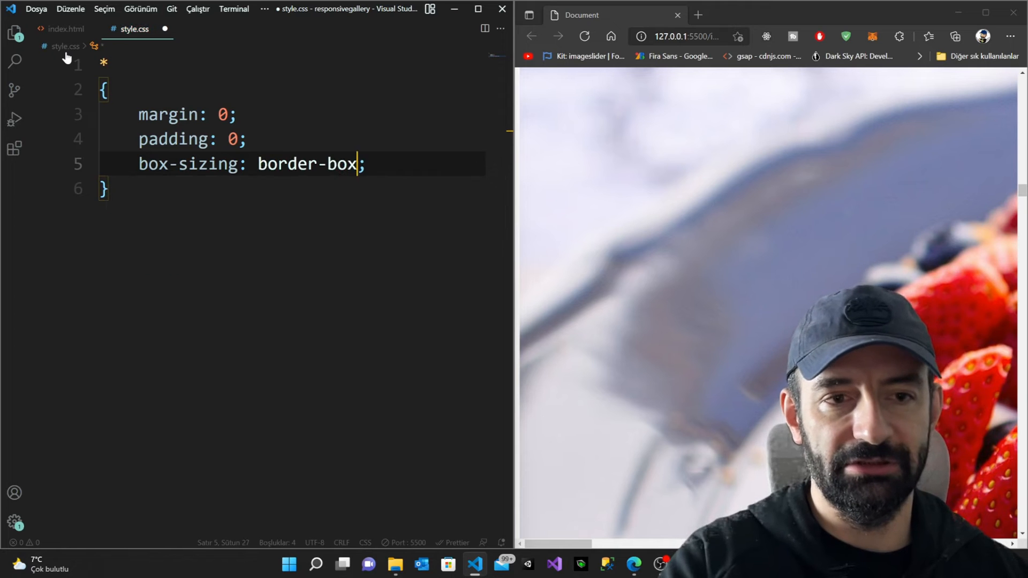
pyautogui.press('ctrl+s')
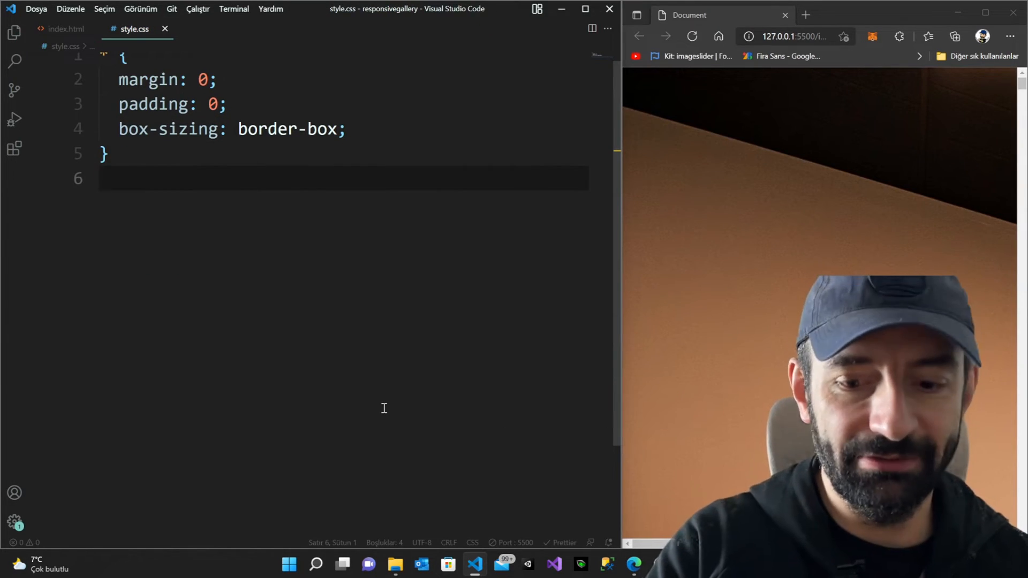
# - Start a .gallery rule with width 100vw and display grid
pyautogui.write('.gallery')
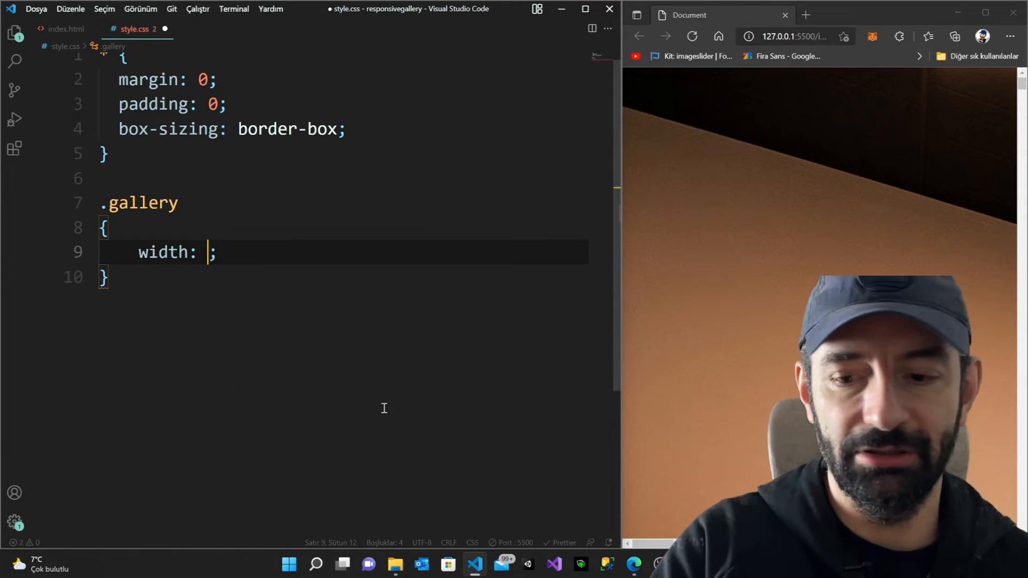
pyautogui.write('100vw')
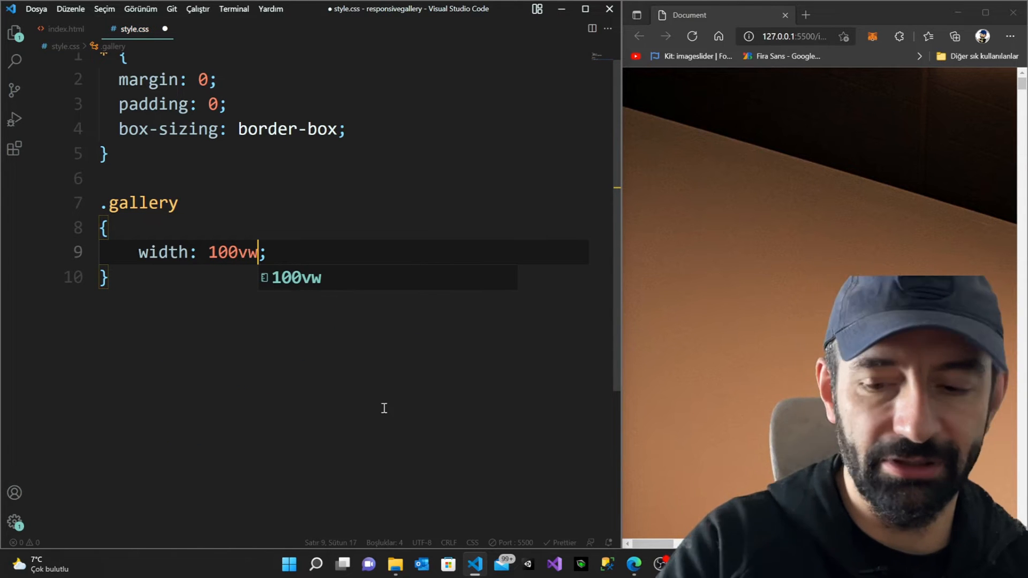
pyautogui.write('display: ;')
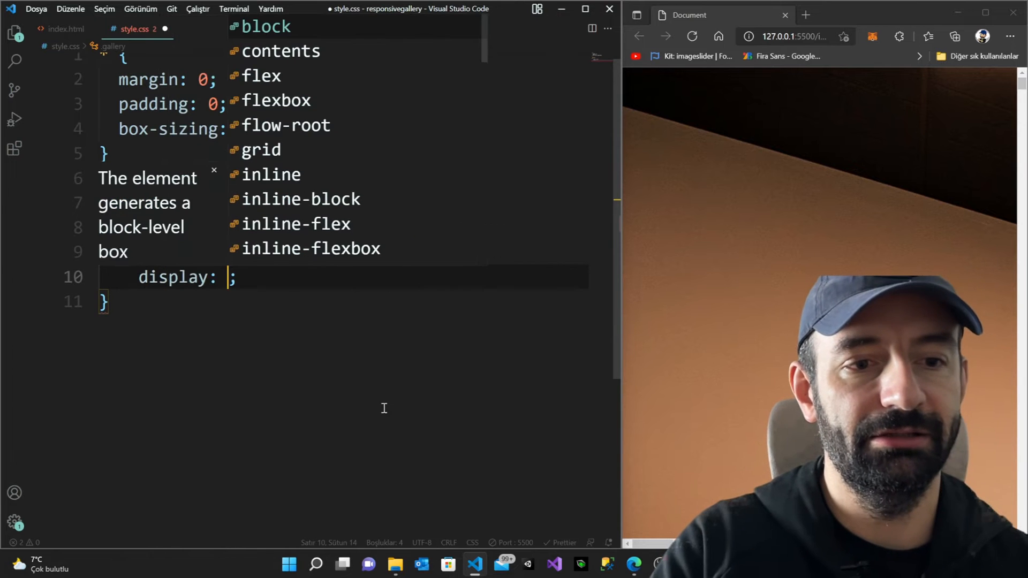
pyautogui.write('grid')
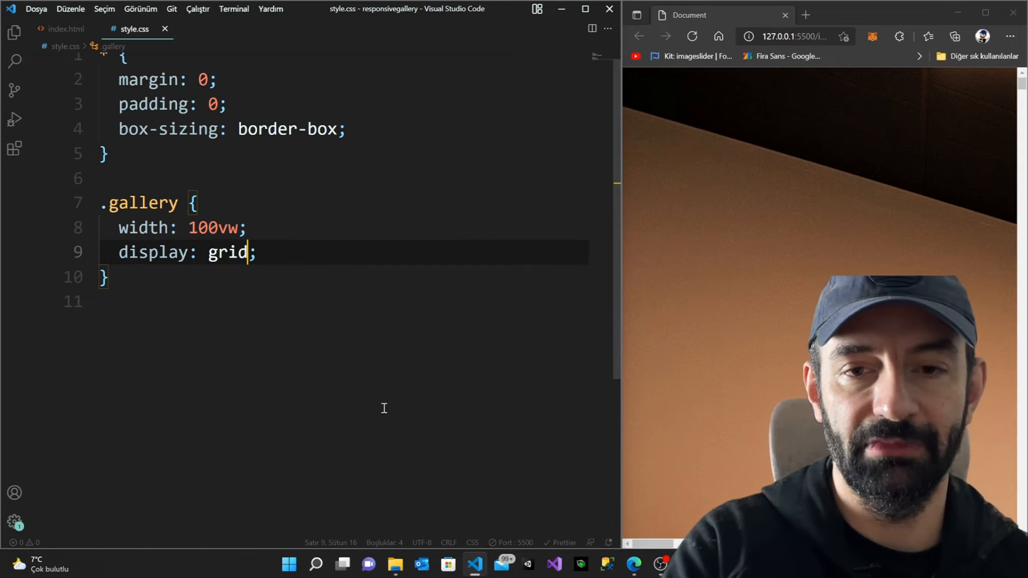
pyautogui.press('Enter')
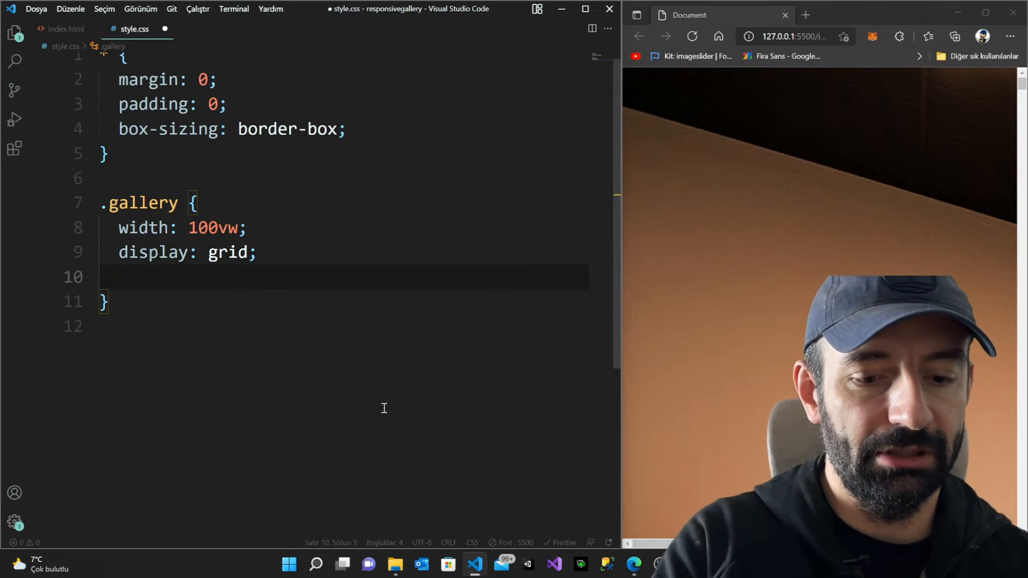
# - Add grid-template-columns repeat(auto-fit,300px) and gap 10px to .gallery
pyautogui.write('grid-template-columns: ;')
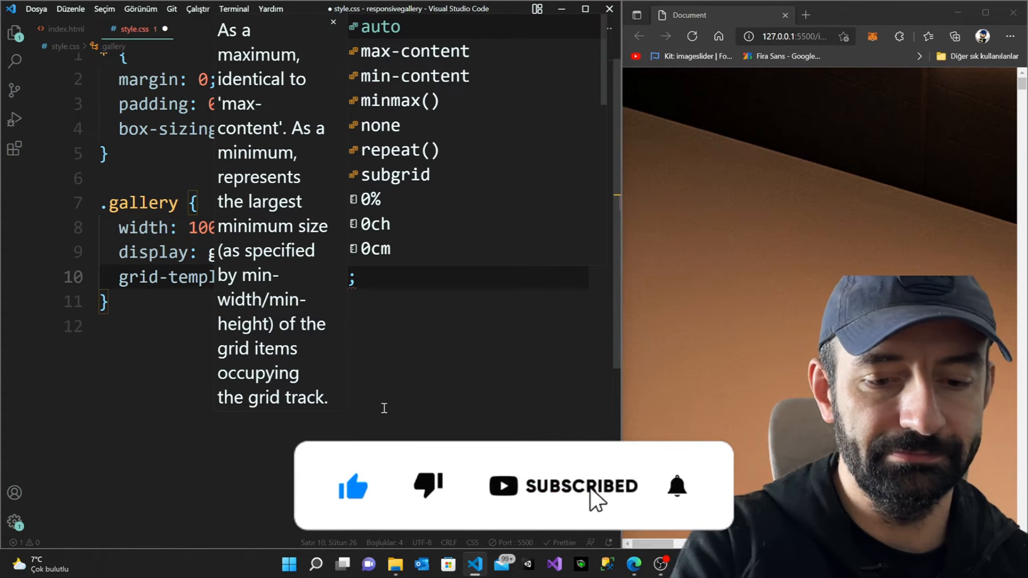
pyautogui.write('repeat(')
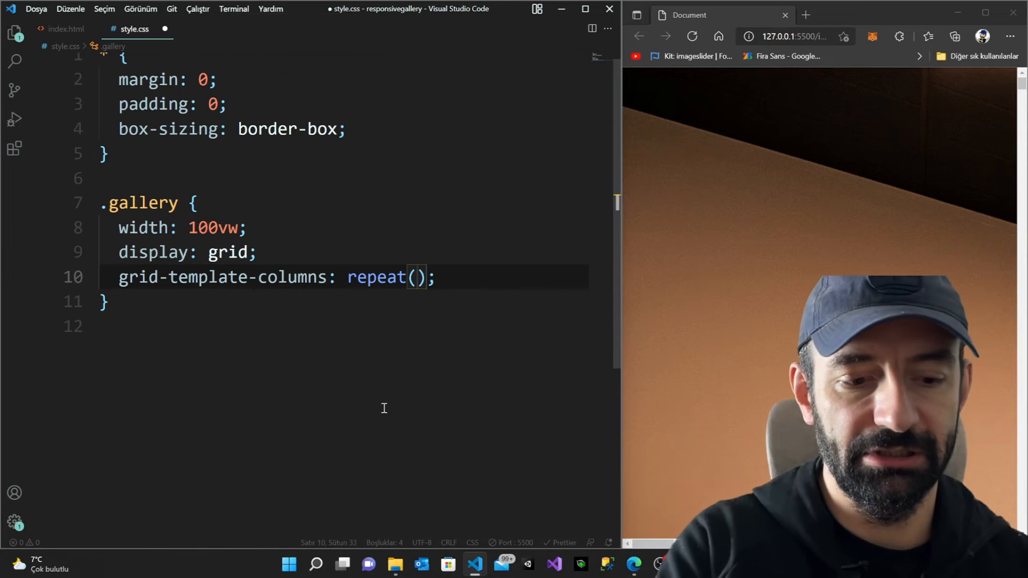
pyautogui.write('auto')
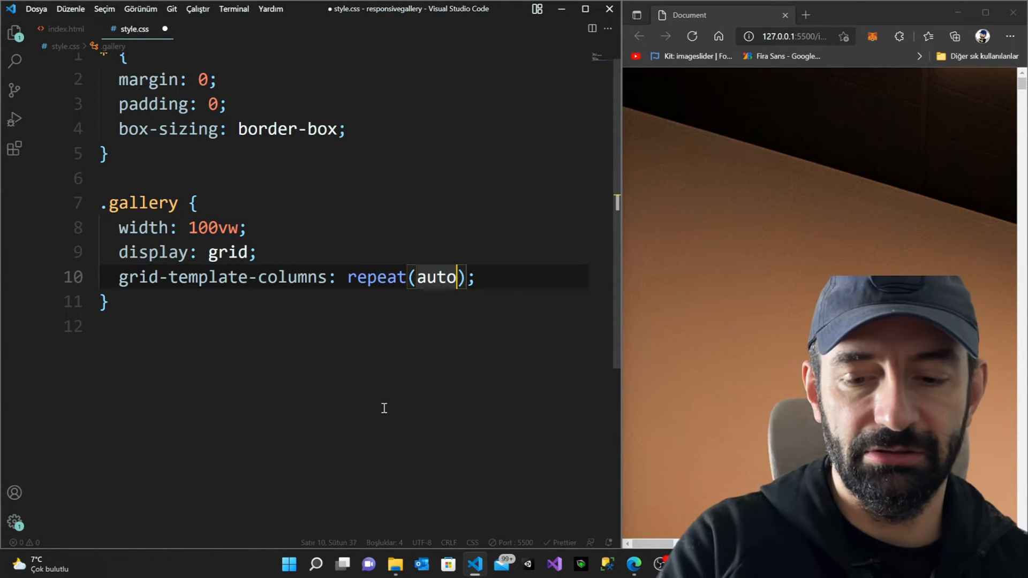
pyautogui.write('-fitt')
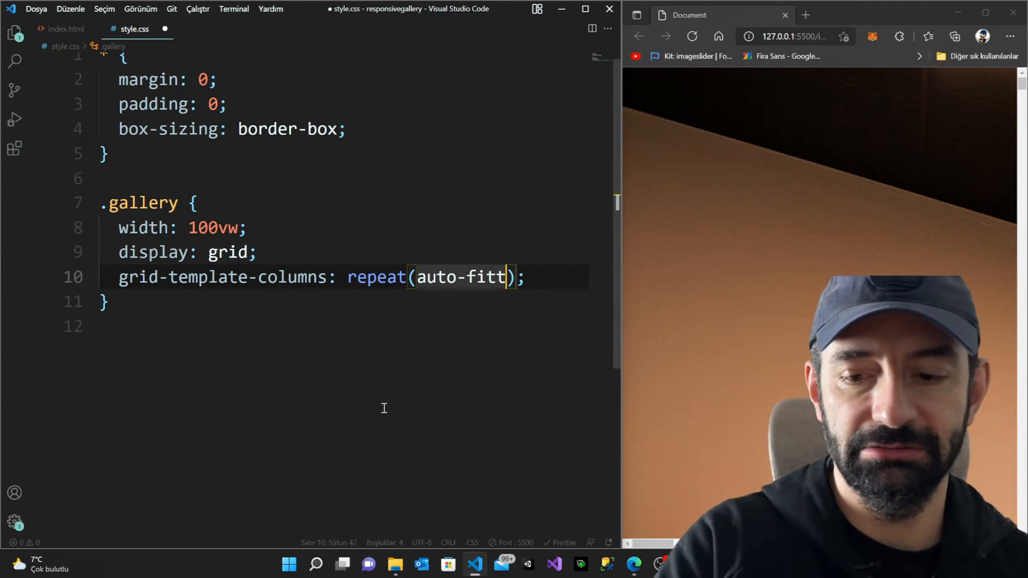
pyautogui.write(',')
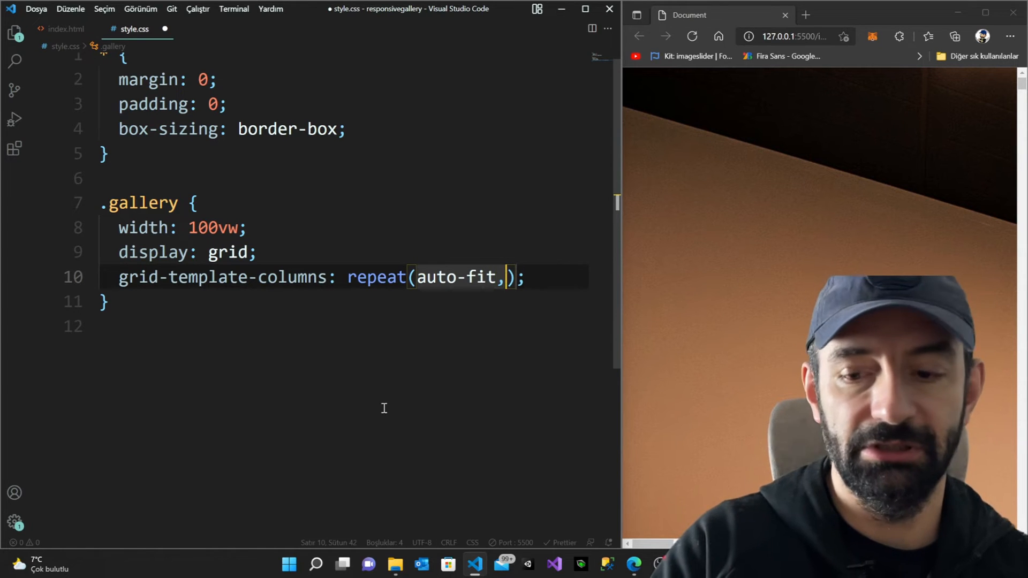
pyautogui.write('300px')
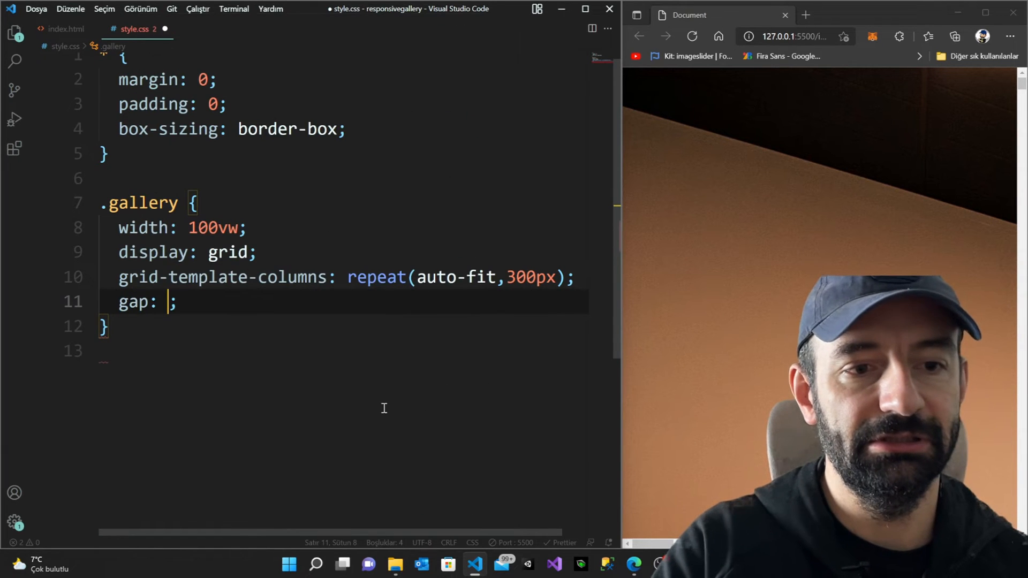
pyautogui.write('10px')
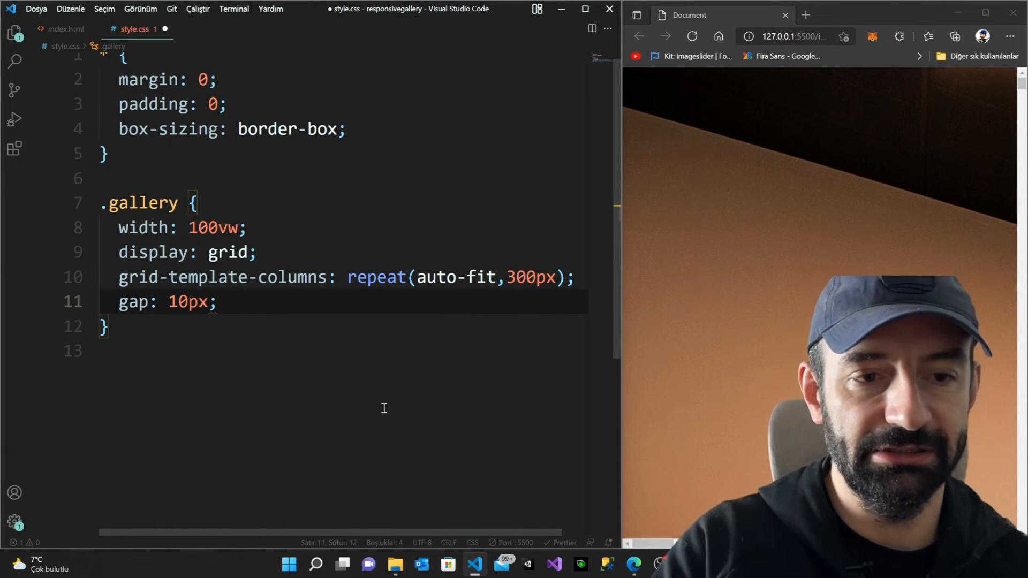
pyautogui.click(146, 351)
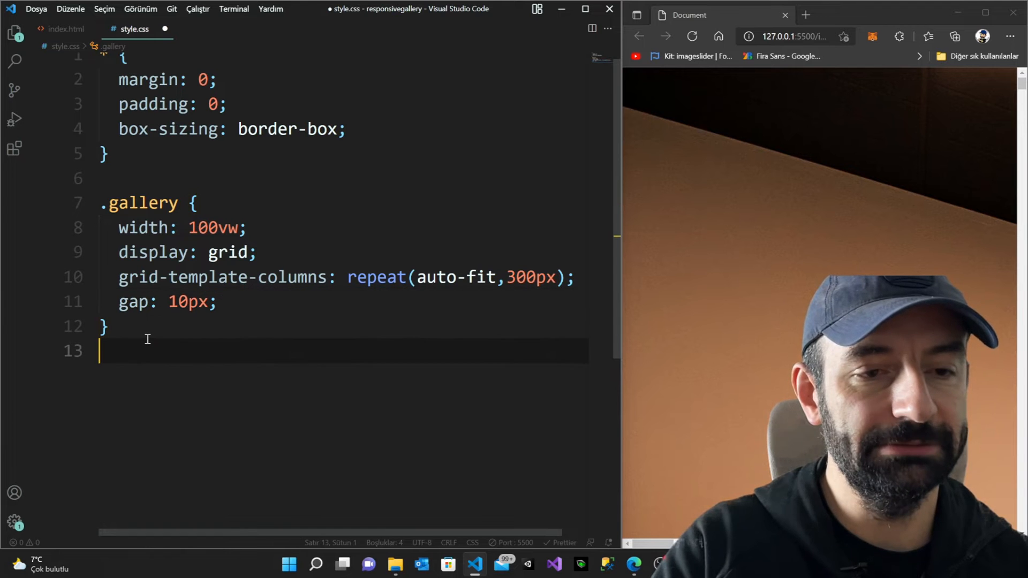
# - Add a .gallery img rule with width 300px and save the stylesheet
pyautogui.write('.')
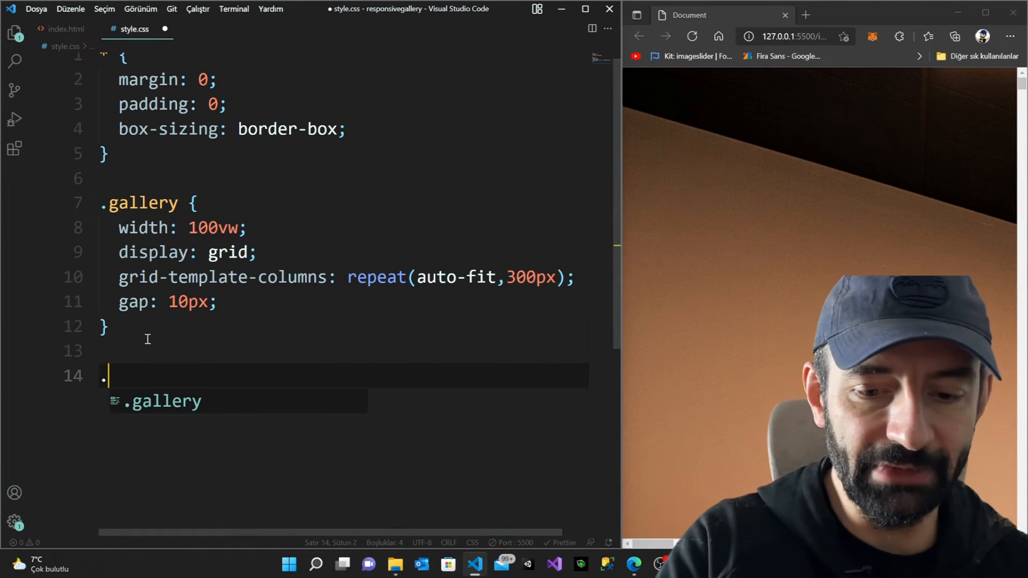
pyautogui.write('gal')
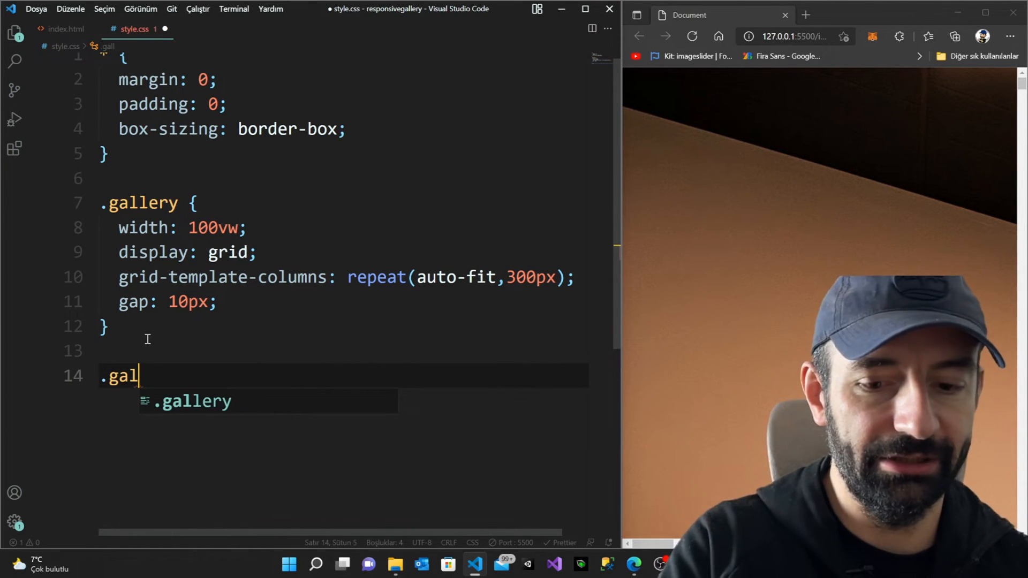
pyautogui.write('lery')
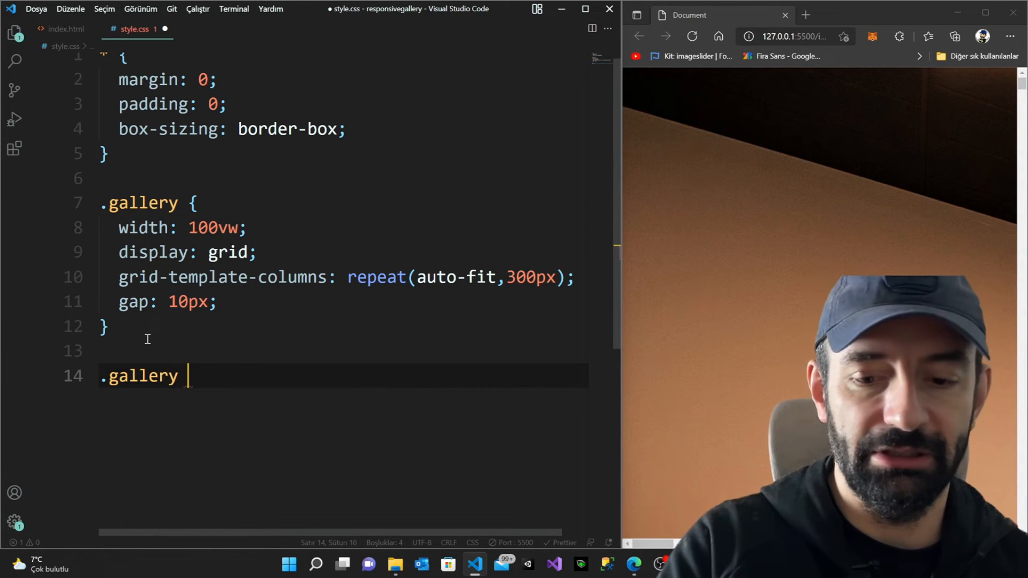
pyautogui.write('img')
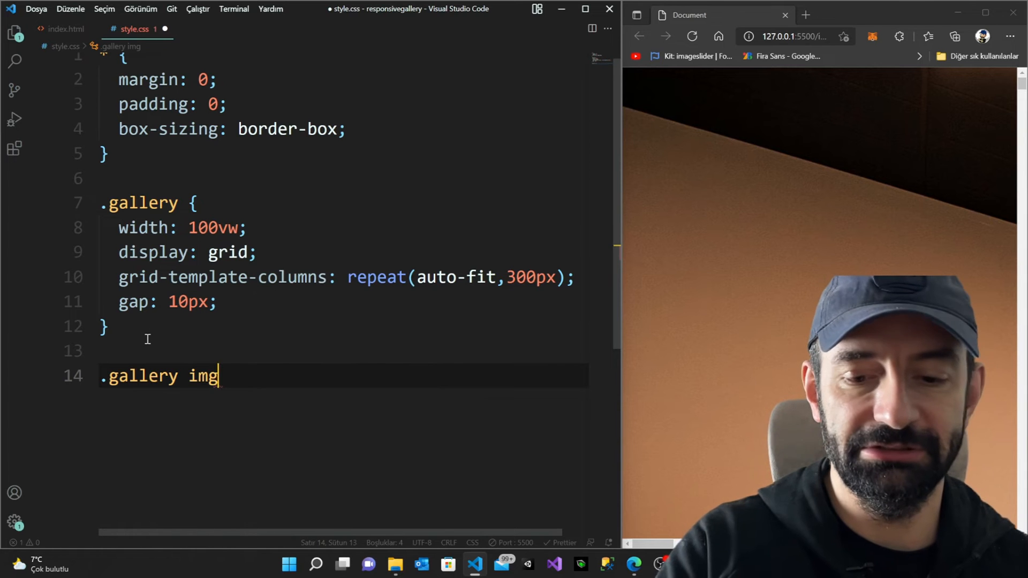
pyautogui.press('Enter')
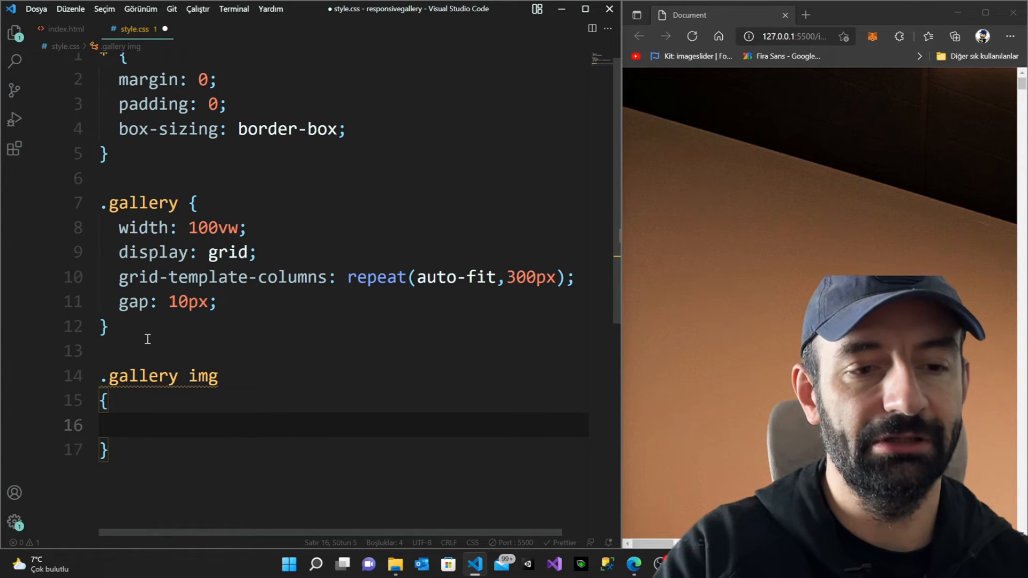
pyautogui.write('width: 300;')
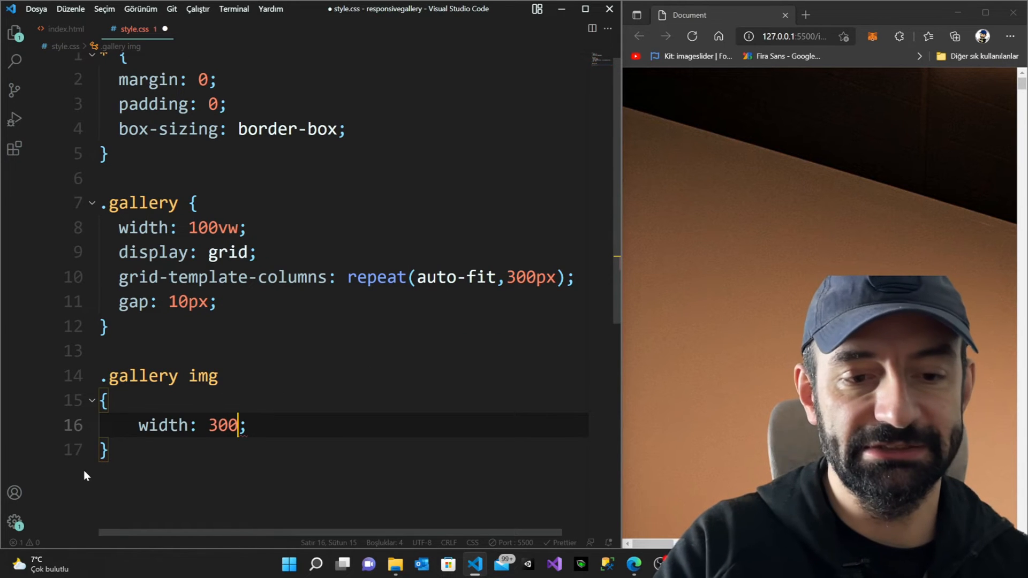
pyautogui.press('ctrl+s')
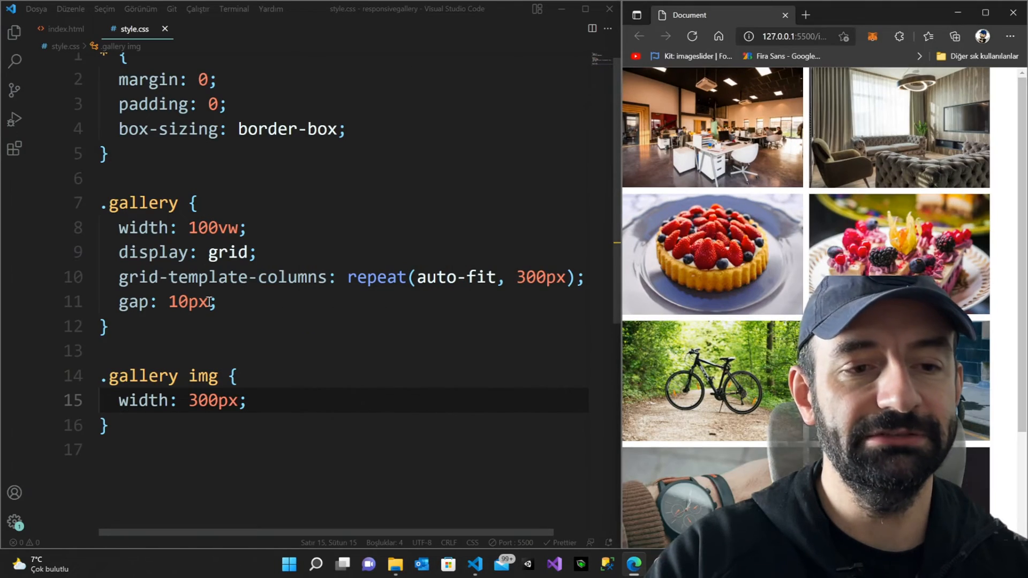
# - Give the .gallery rule a margin of 50px 100px and save
pyautogui.write('margin: ;')
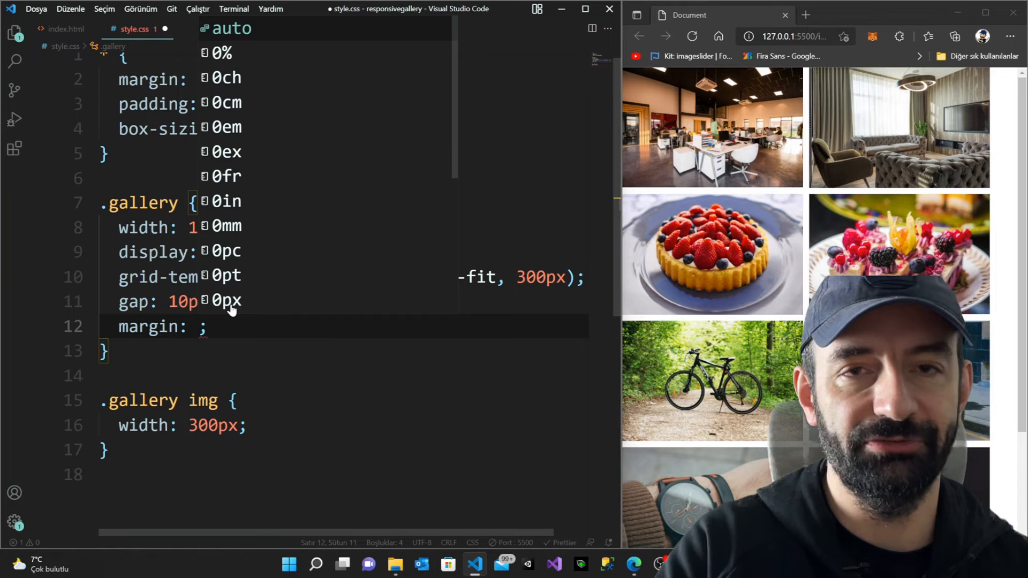
pyautogui.write('50px')
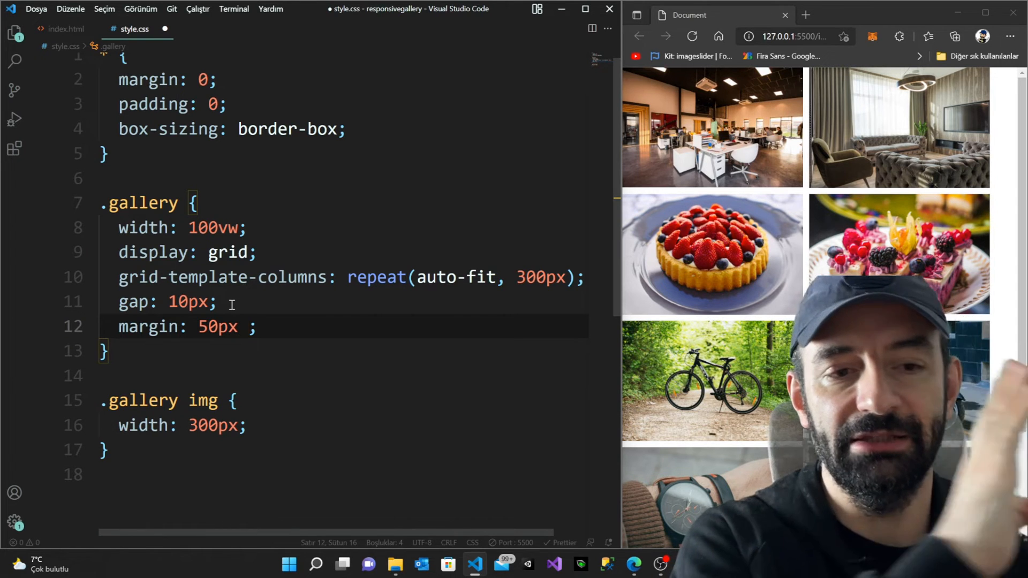
pyautogui.write('100px')
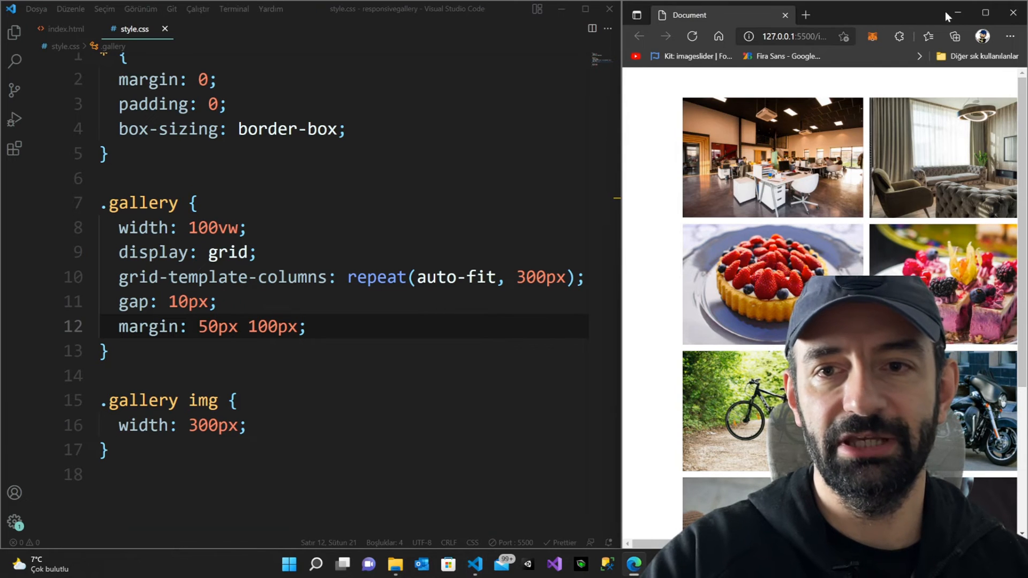
# - Restore down and narrow the Edge window, scrolling through the single-column photos
pyautogui.click(985, 15)
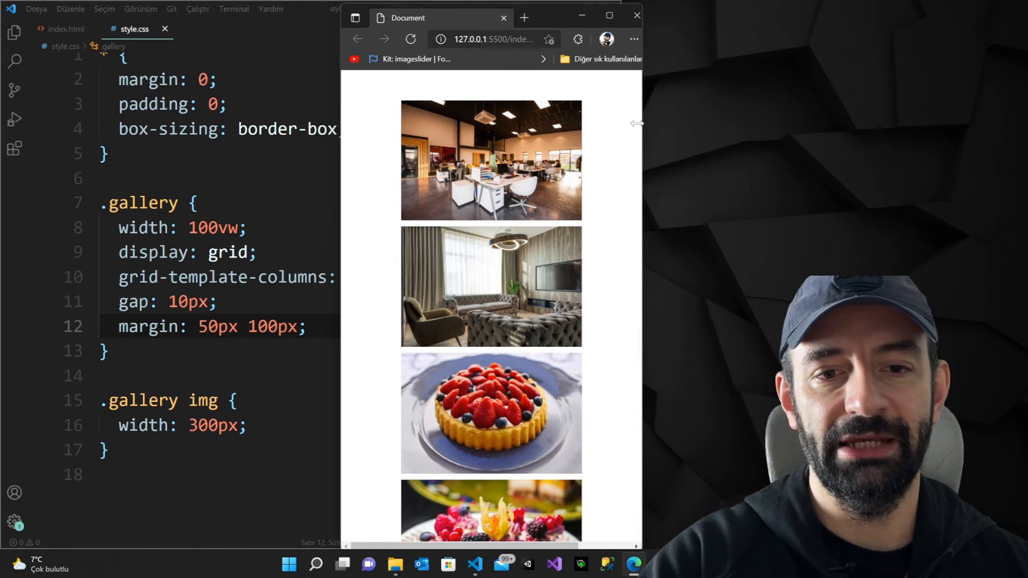
pyautogui.scroll(-3)
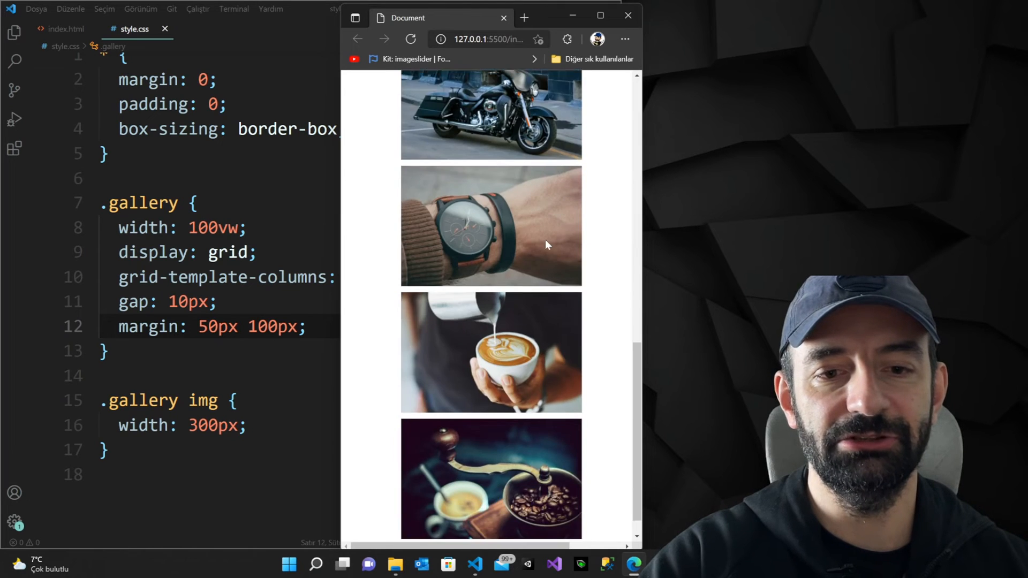
pyautogui.scroll(3)
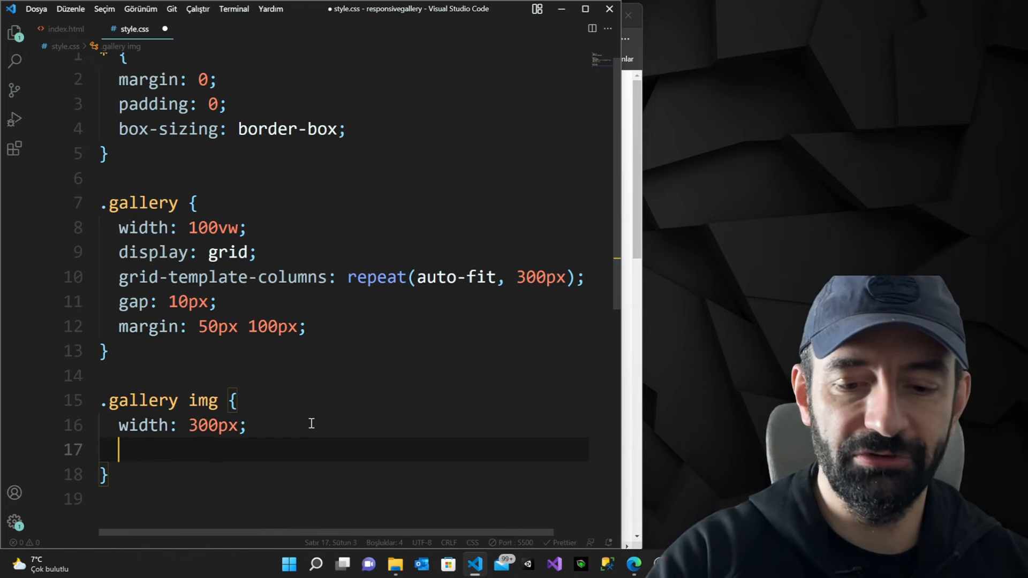
# - Add object-fit: cover to the .gallery img rule, save, and bring Edge back
pyautogui.write('object-fit: cover;')
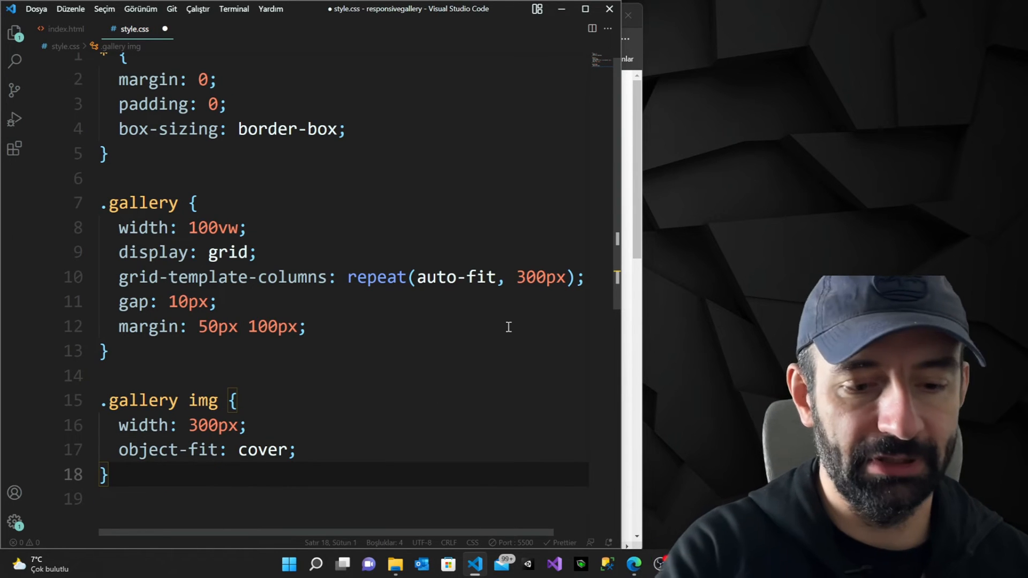
pyautogui.press('ctrl+s')
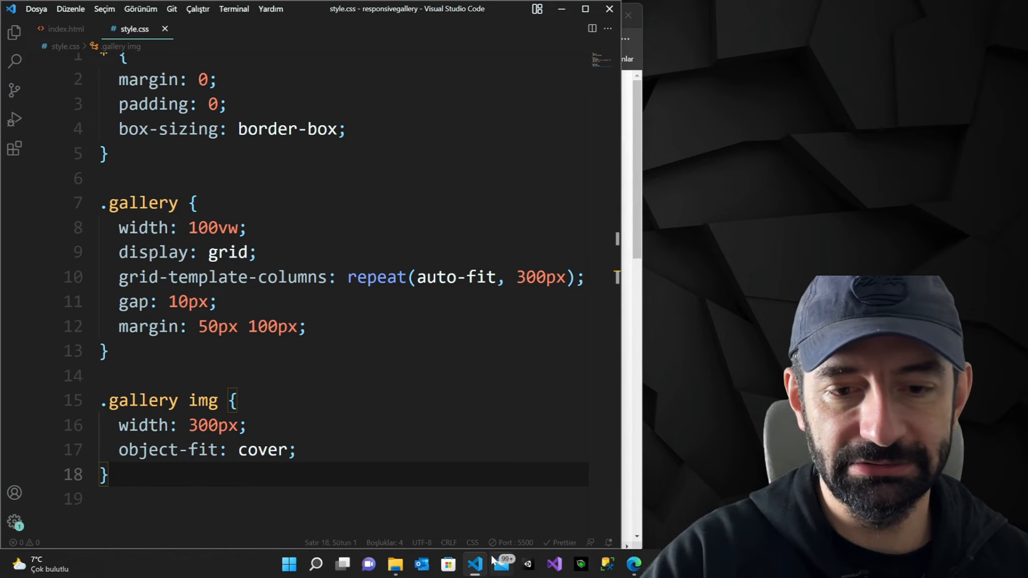
pyautogui.click(633, 564)
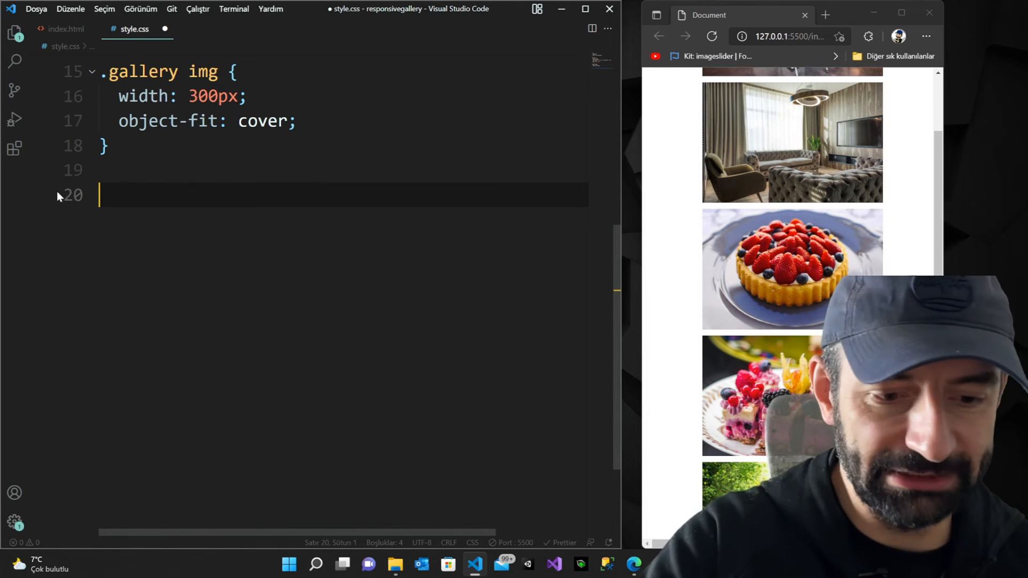
pyautogui.write('@m')
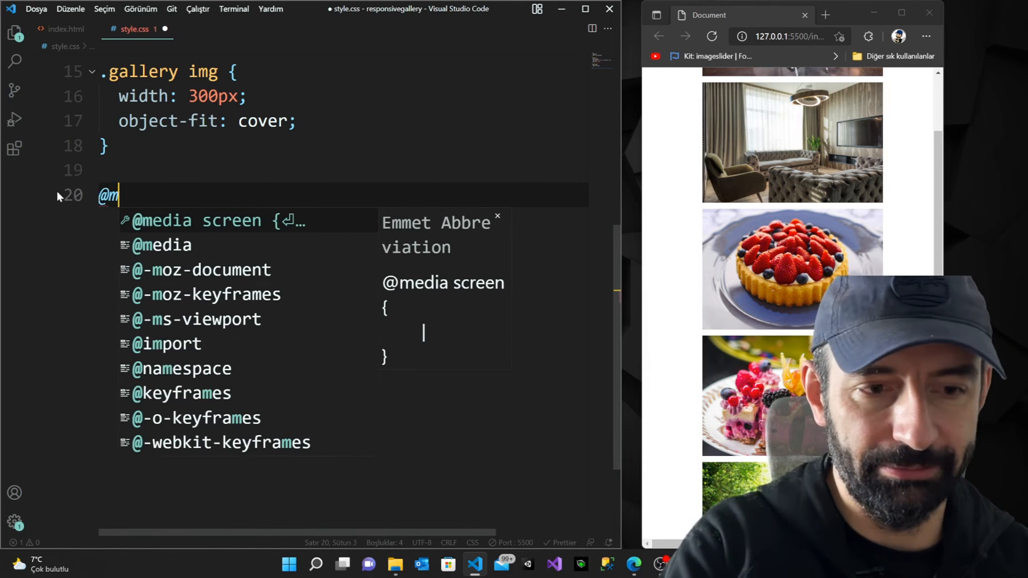
pyautogui.write('edia (m')
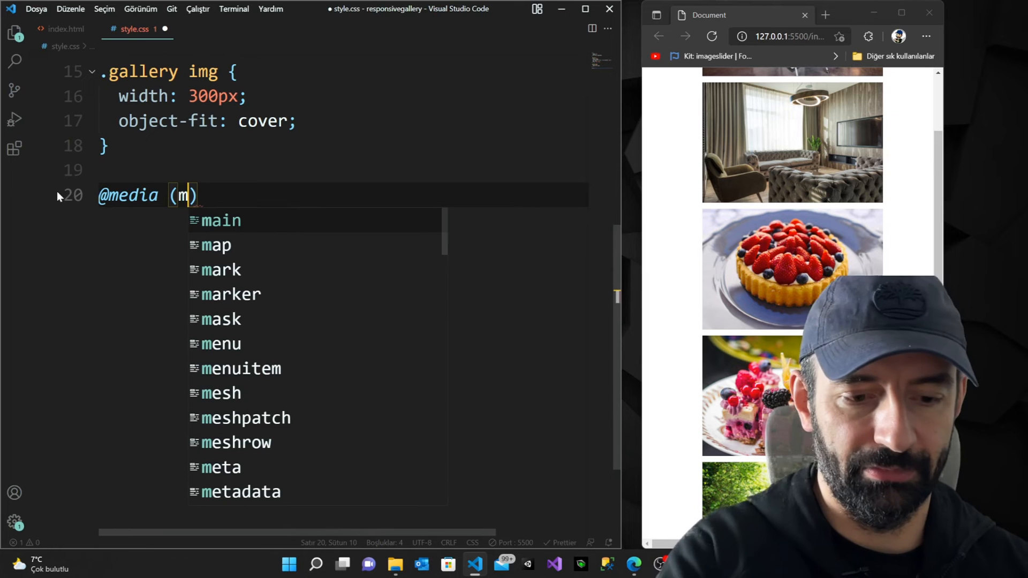
pyautogui.write('ax-w')
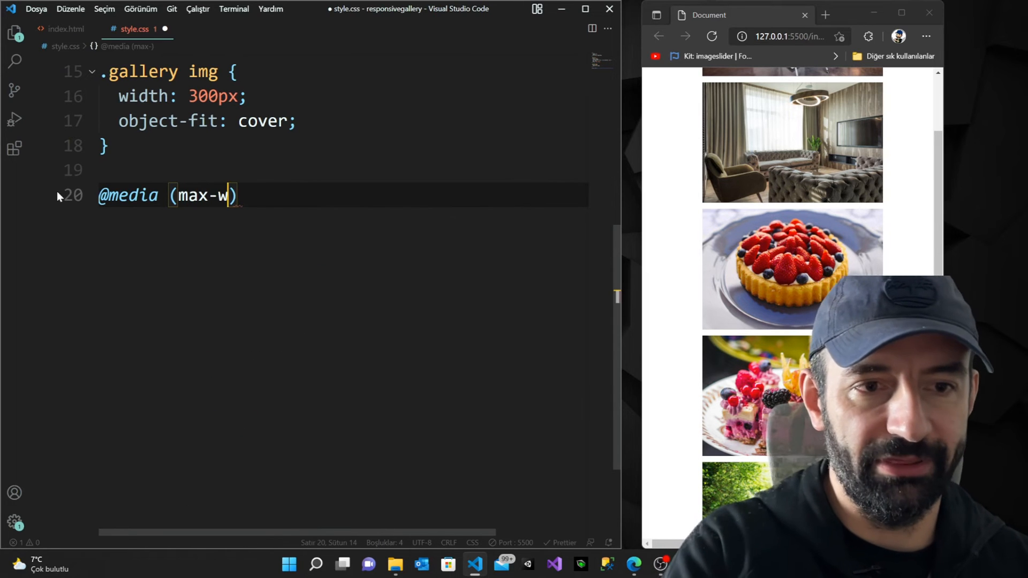
pyautogui.write('idth')
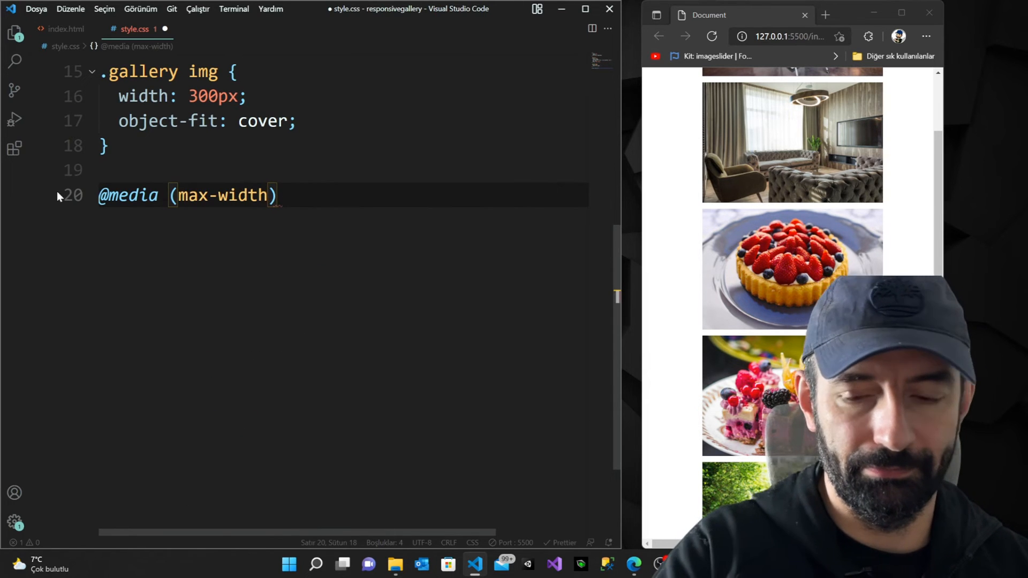
pyautogui.write('600px')
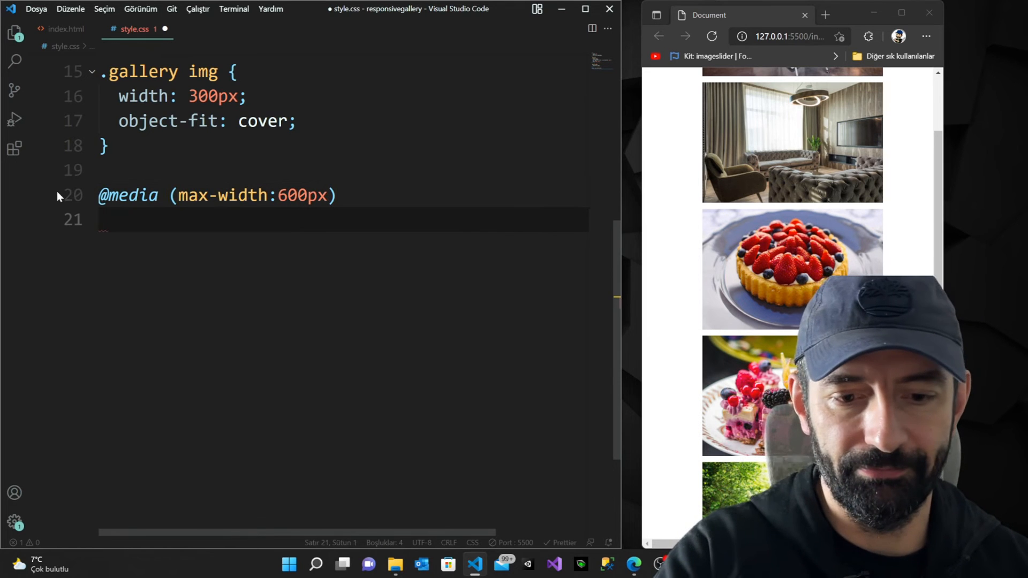
pyautogui.write('{')
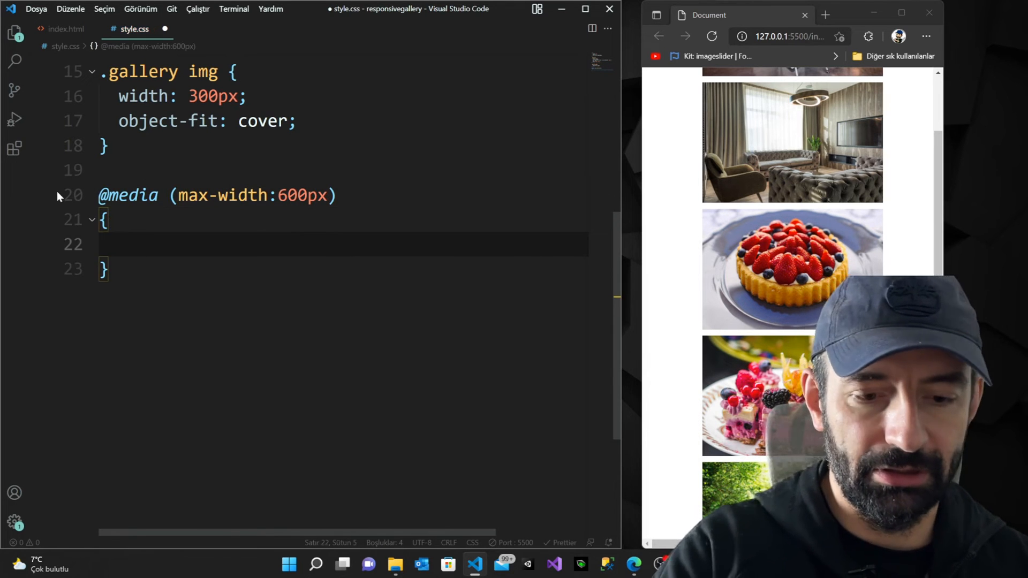
pyautogui.write('.gallery')
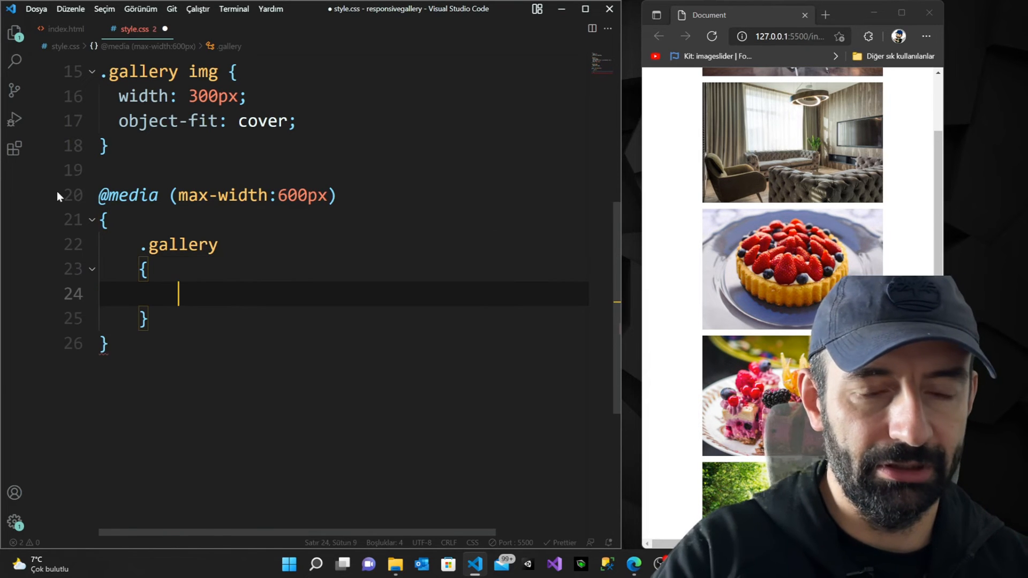
# - Give the media-query .gallery margin 0px 0px, display flex and flex-direction column
pyautogui.write('margin: o;')
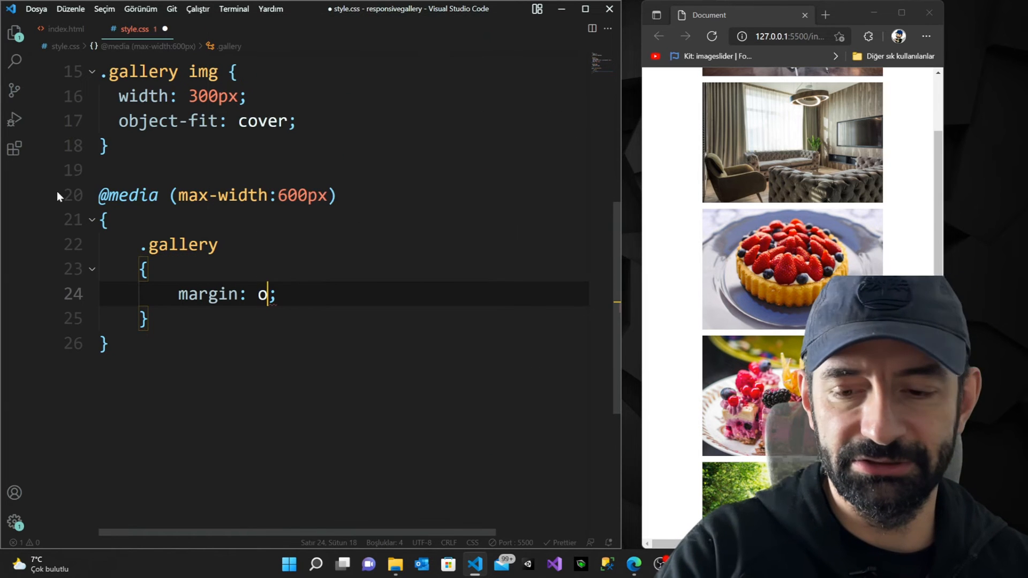
pyautogui.press('Backspace')
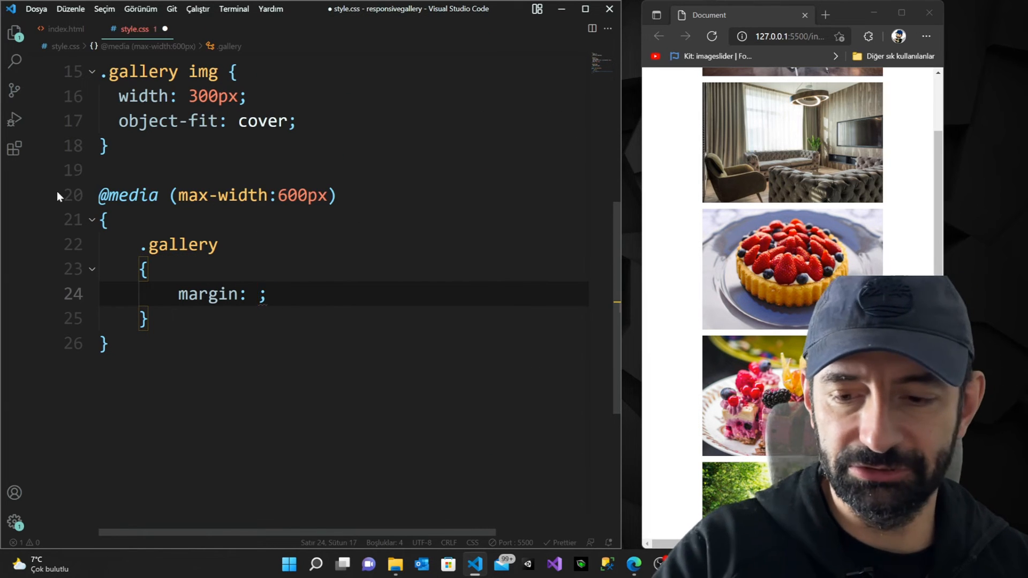
pyautogui.write('0px')
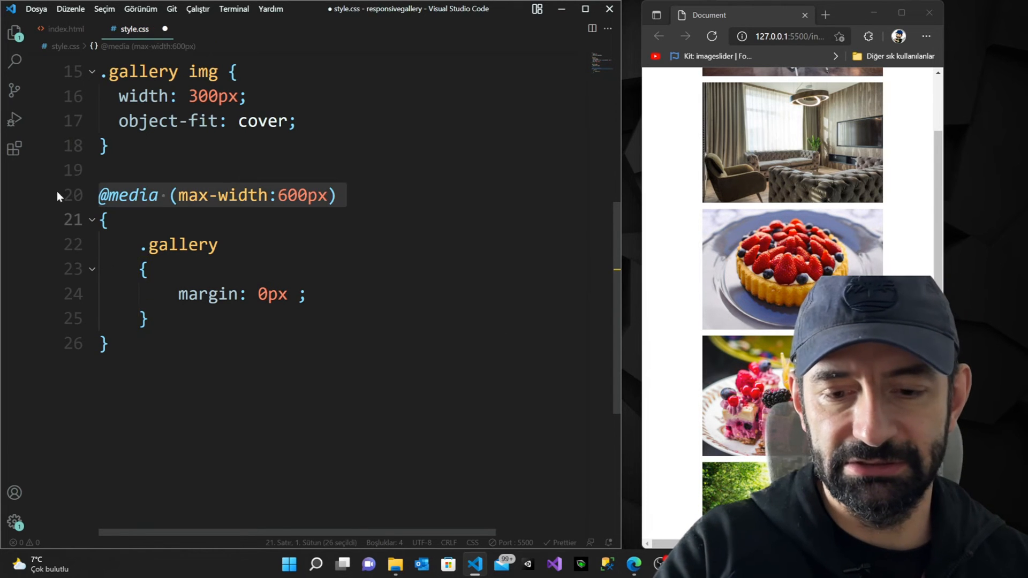
pyautogui.write('0px{')
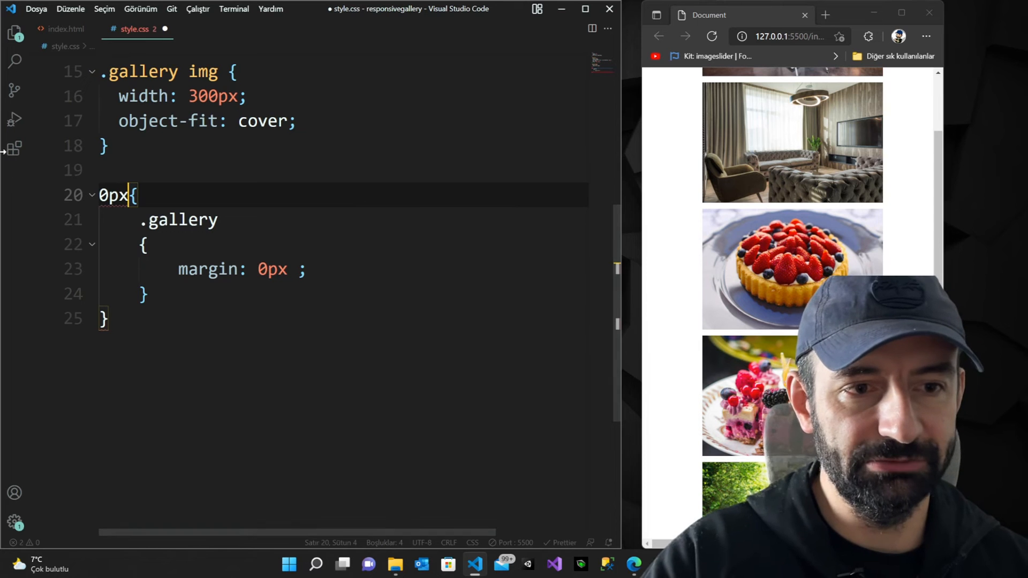
pyautogui.write('@media (max-width:600px)')
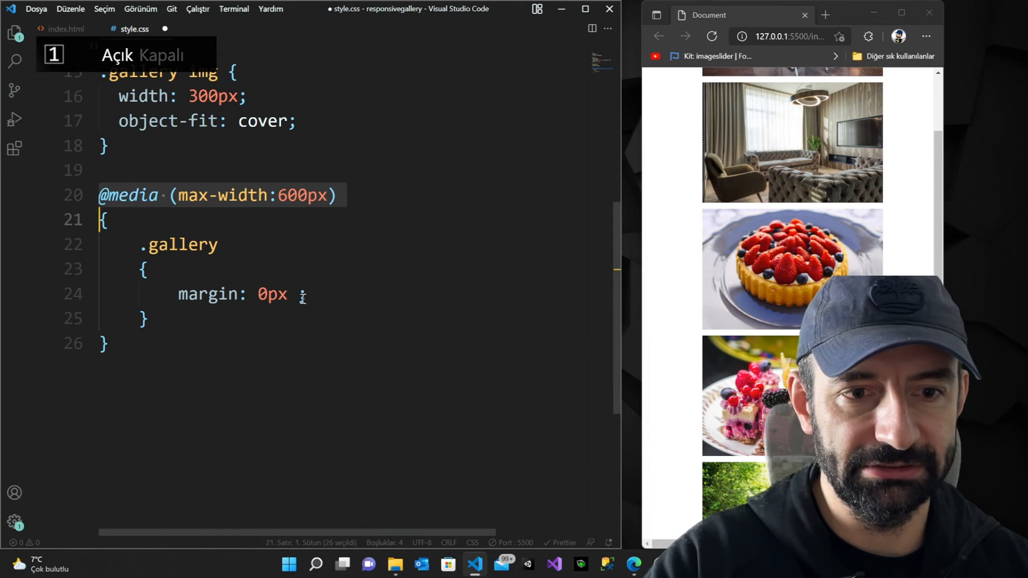
pyautogui.write('0px;')
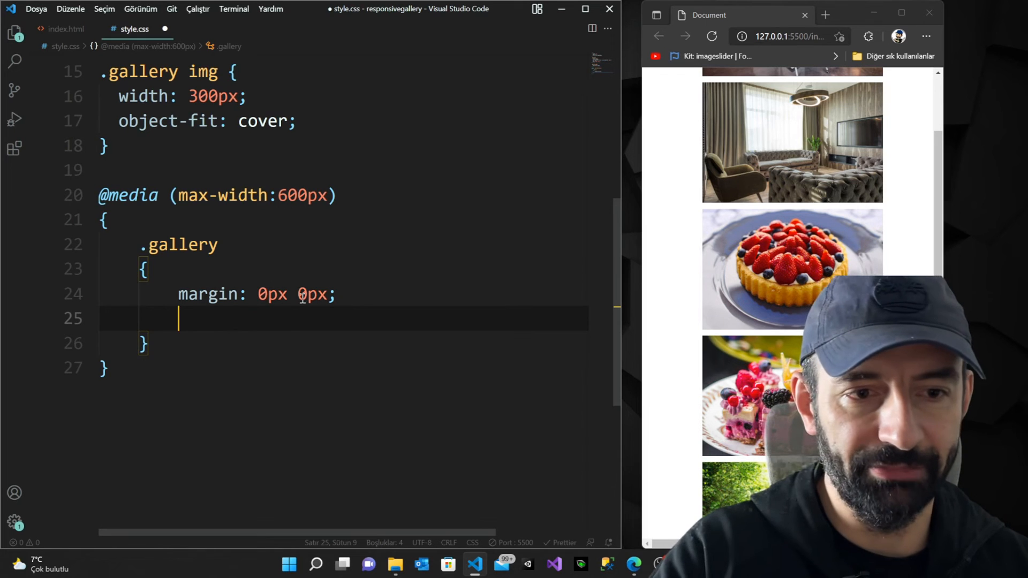
pyautogui.write('display: flex;')
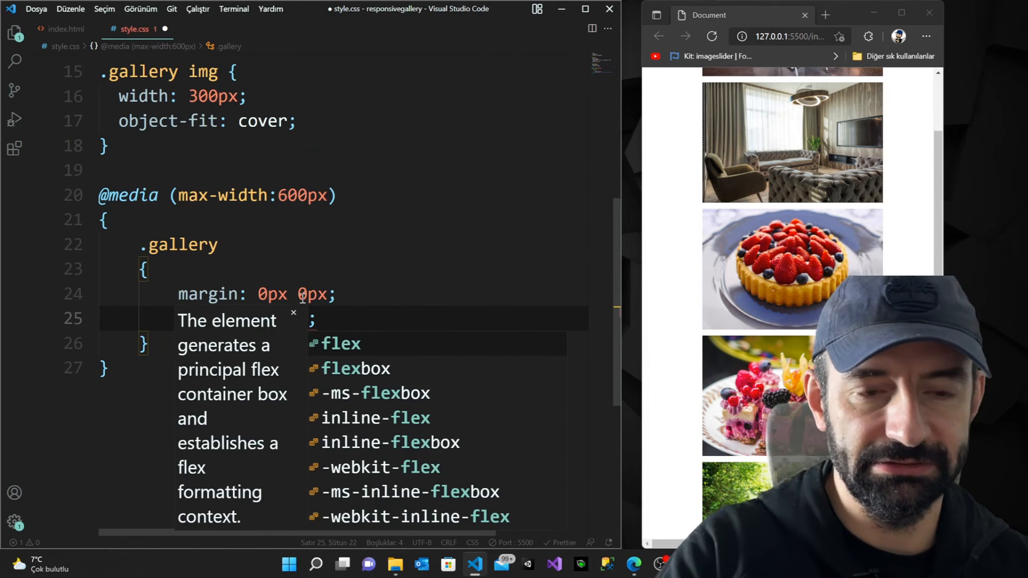
pyautogui.press('Enter')
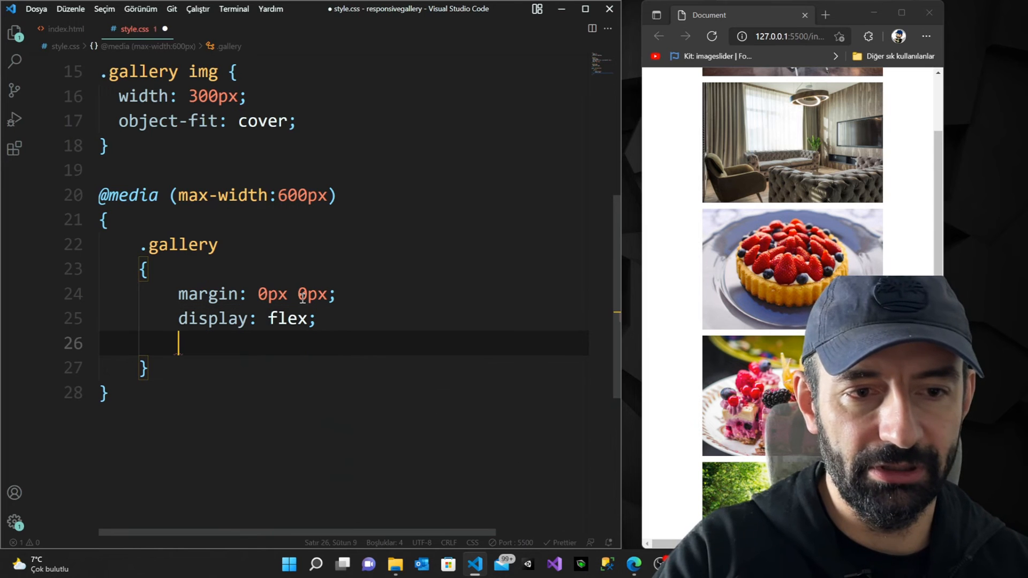
pyautogui.write('flex-direction: column;')
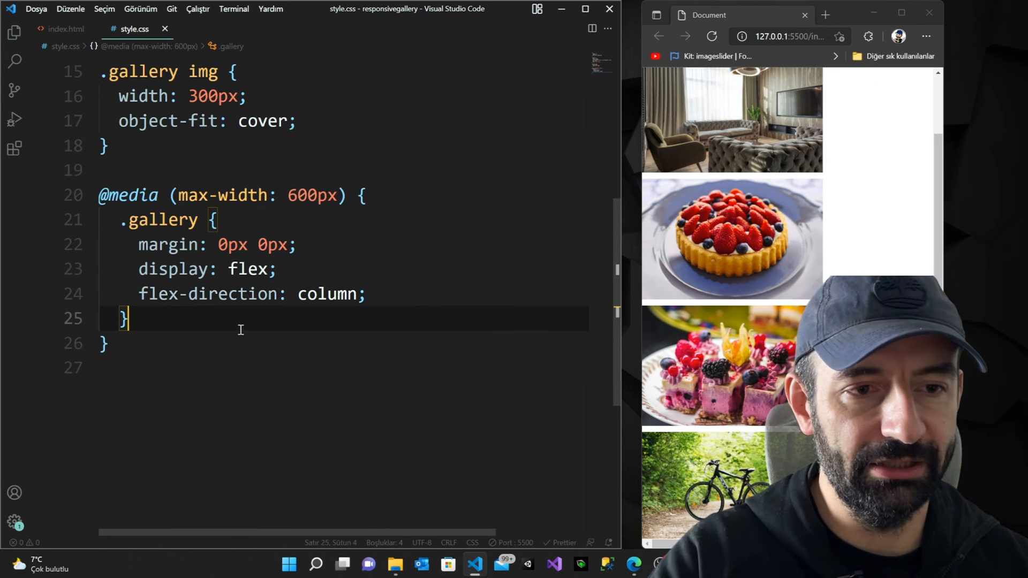
# - Add a .gallery img rule with width 95% inside the media query
pyautogui.press('Enter')
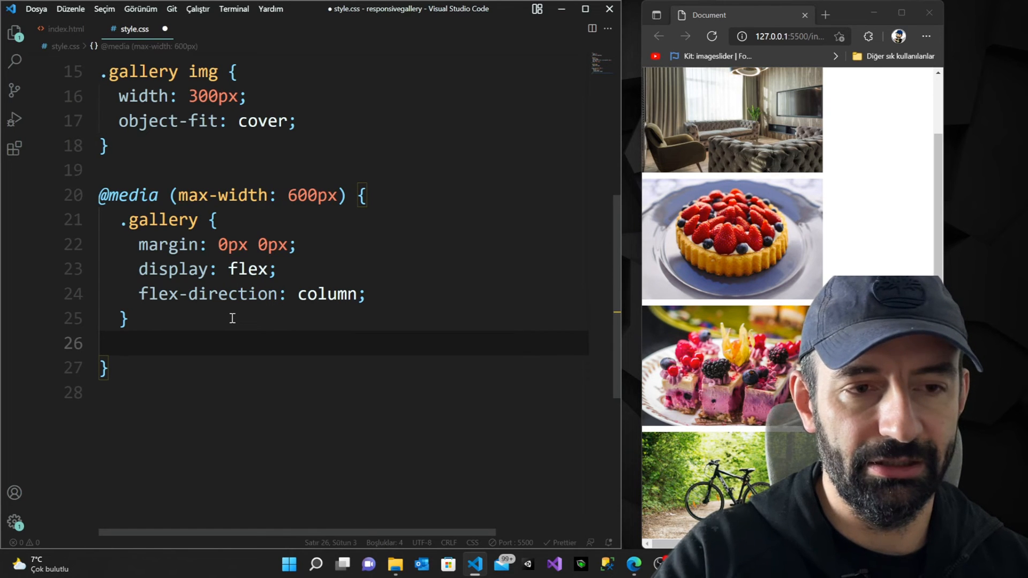
pyautogui.write('.gallery img')
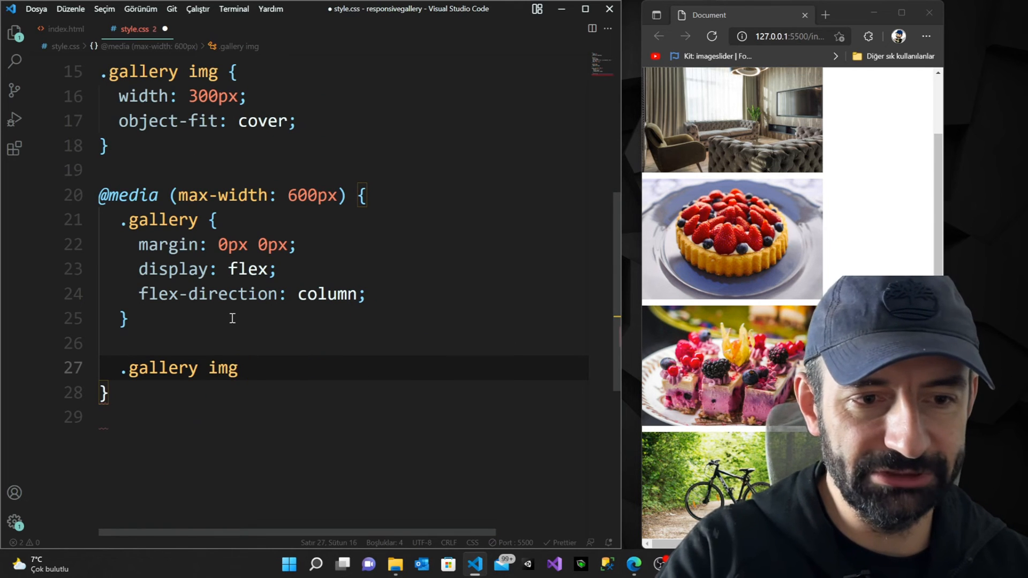
pyautogui.write('{')
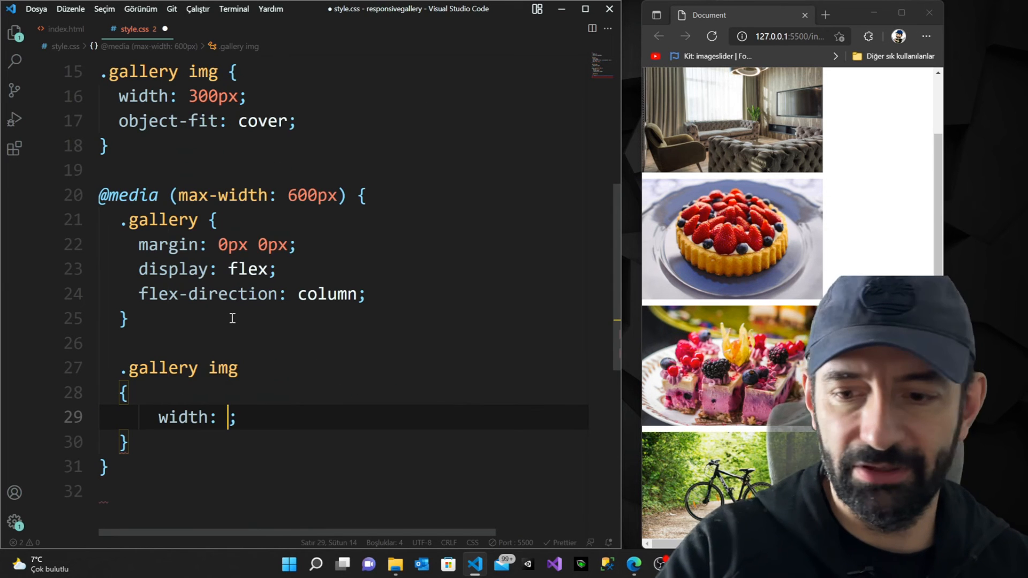
pyautogui.write('95%')
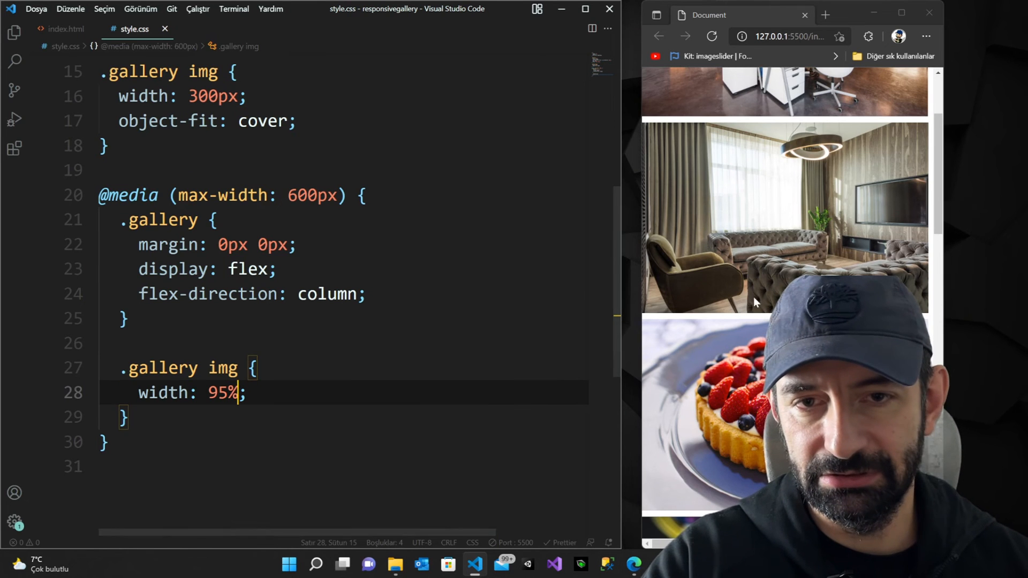
# - Begin a 2rem padding declaration for the media-query gallery images
pyautogui.scroll(-3)
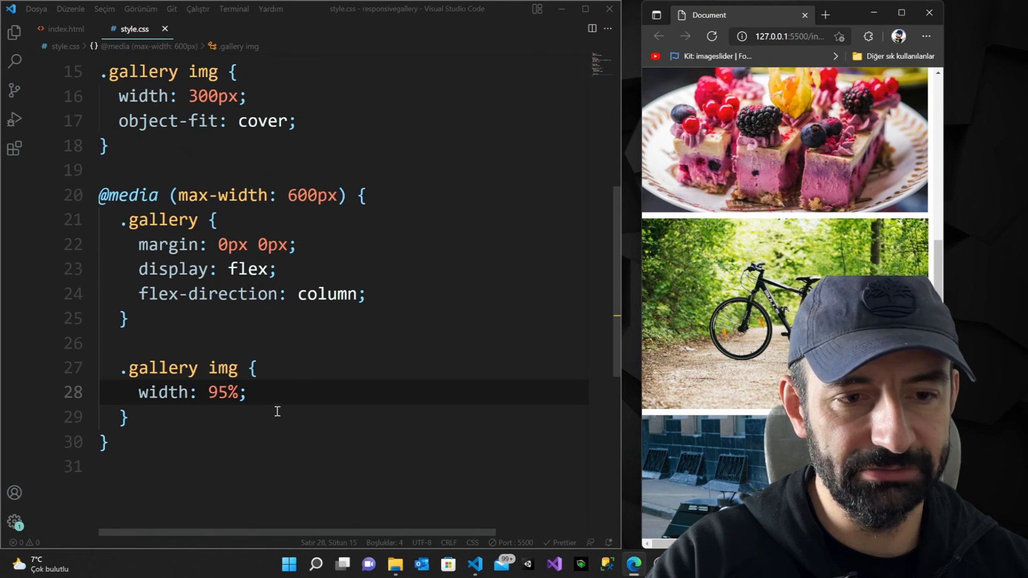
pyautogui.write('padding: 0.;')
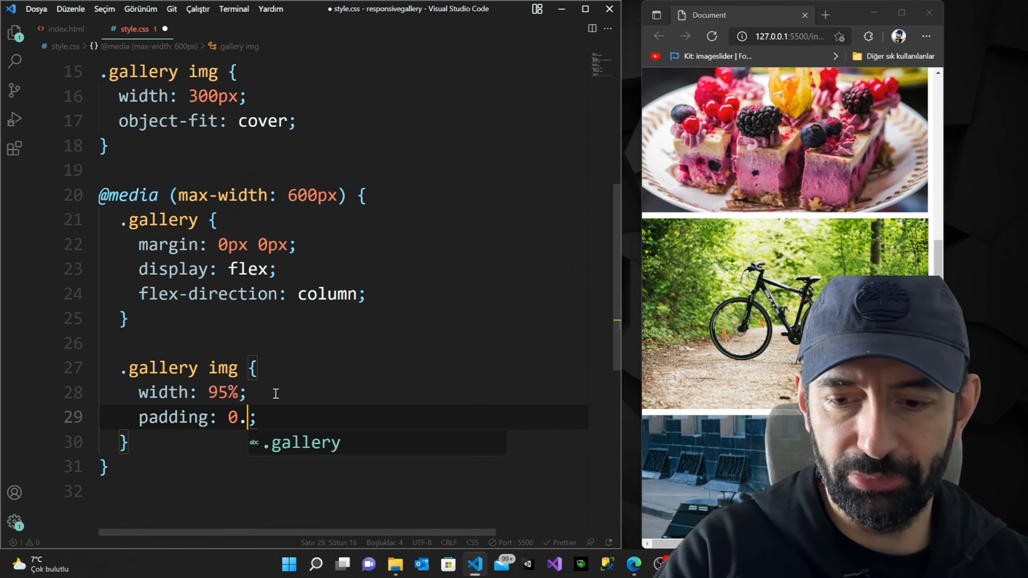
pyautogui.write('2rem')
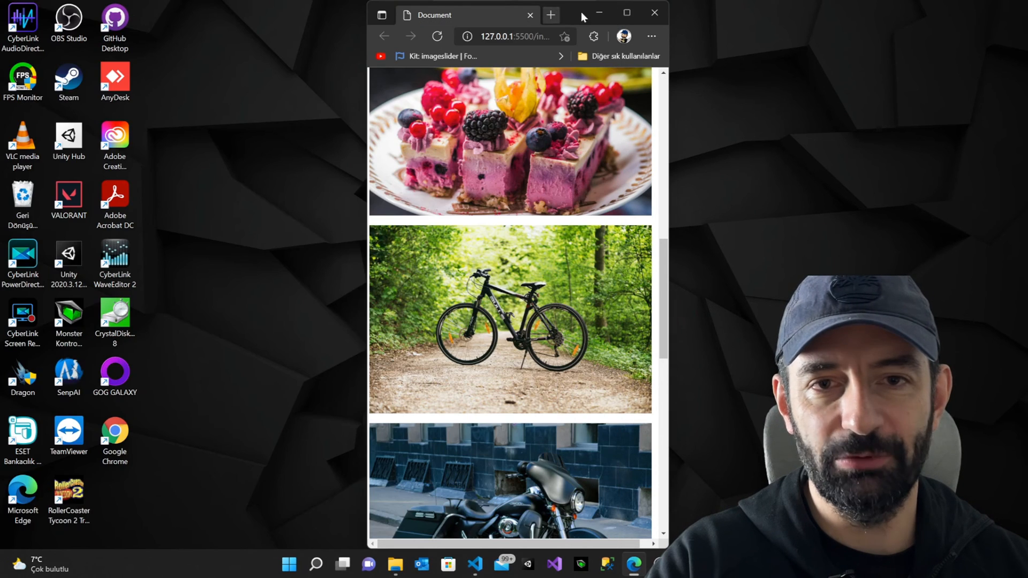
# - Maximize Edge to see the three-column grid, restore it narrow, and scroll the stacked photos
pyautogui.click(625, 12)
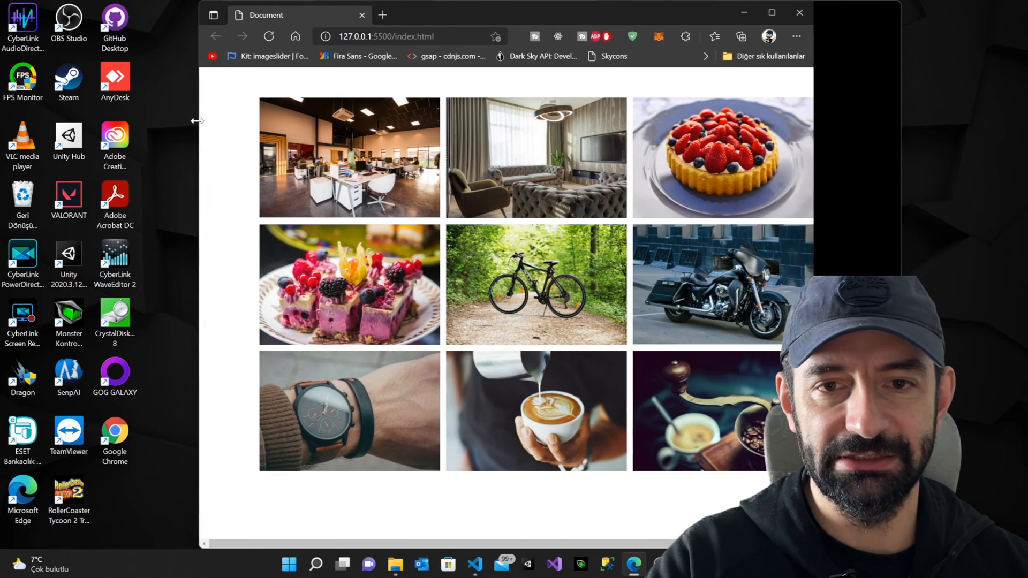
pyautogui.click(772, 12)
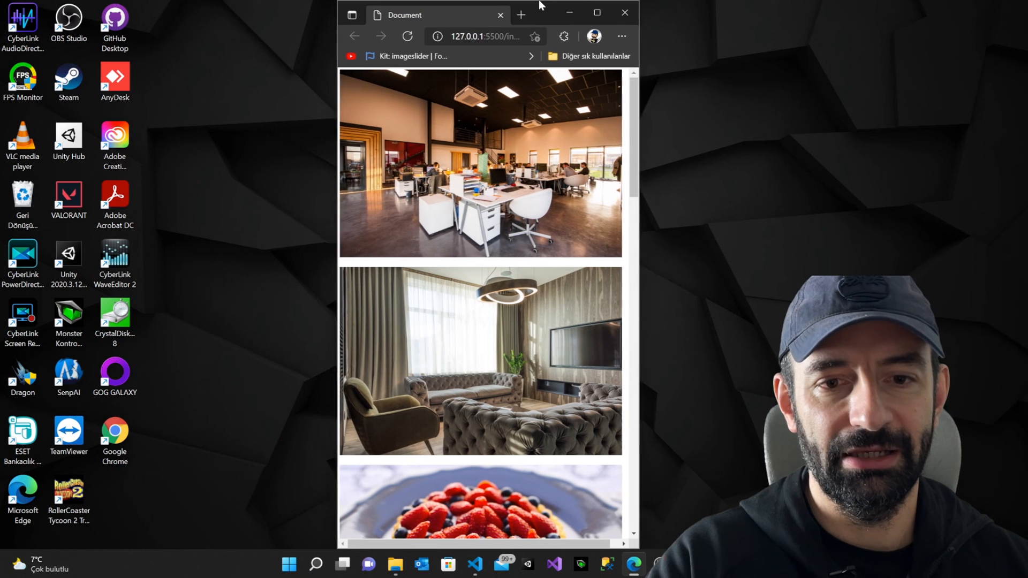
pyautogui.scroll(-3)
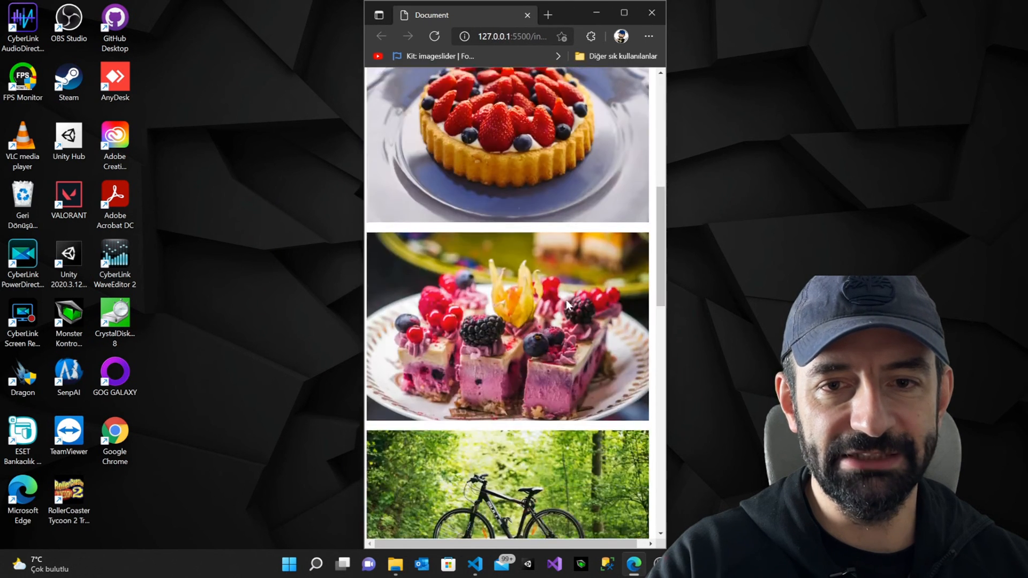
pyautogui.scroll(-3)
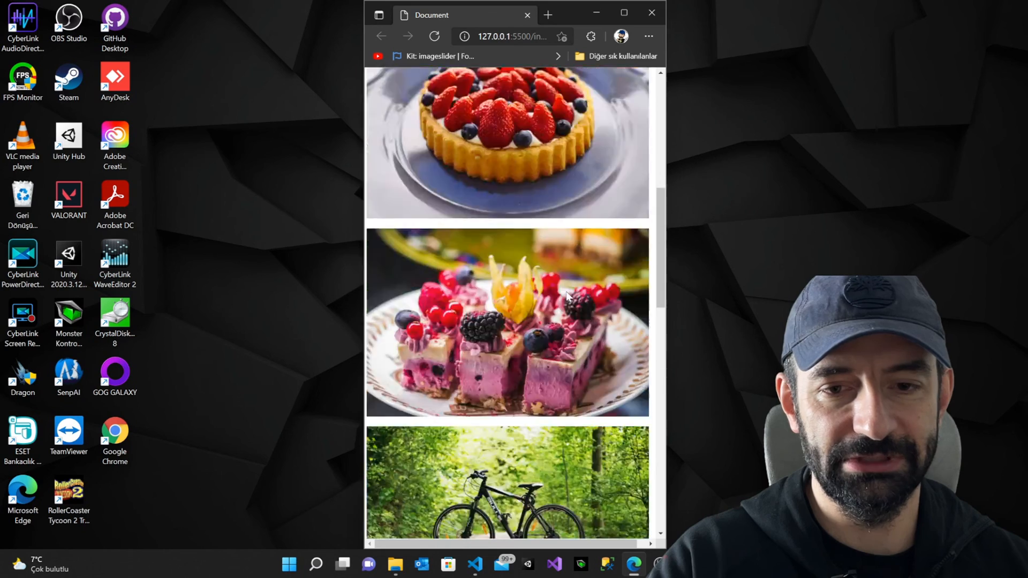
pyautogui.scroll(-3)
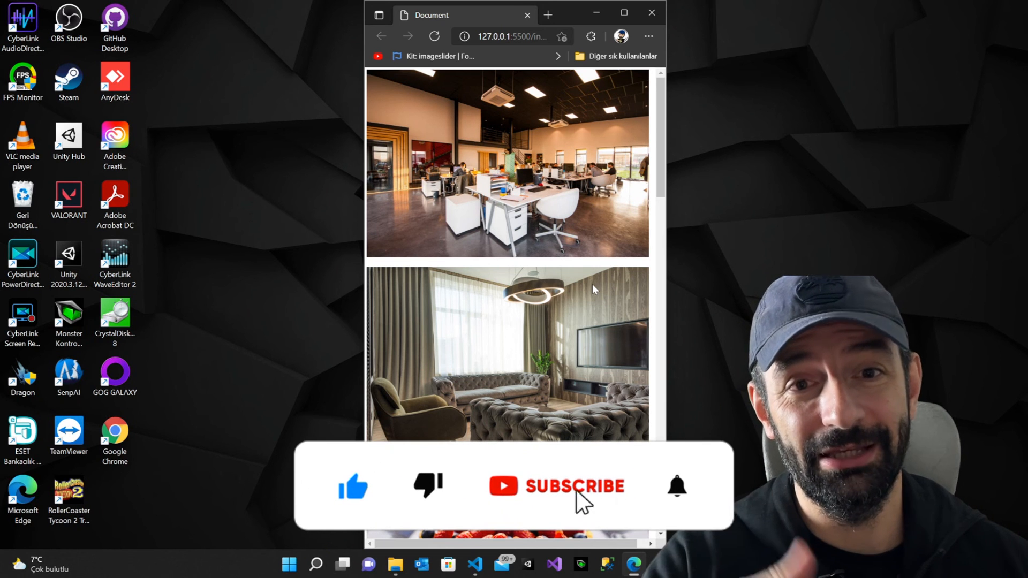
pyautogui.click(565, 486)
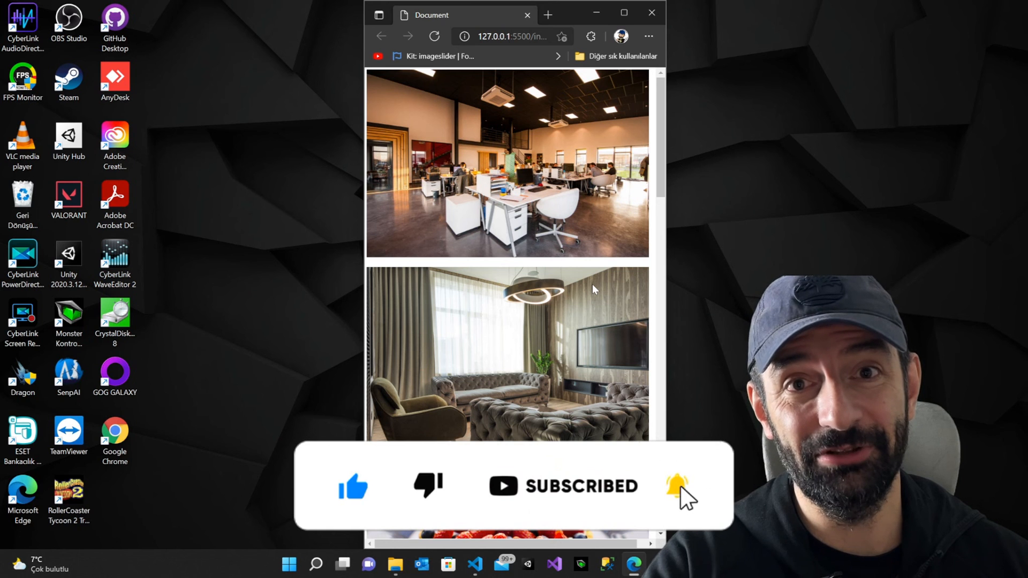
pyautogui.scroll(-3)
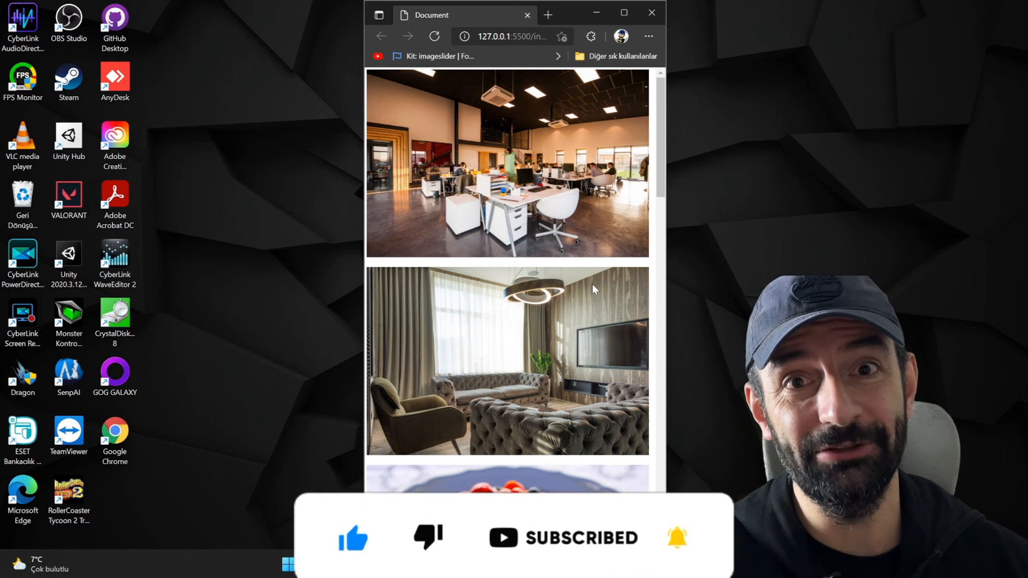